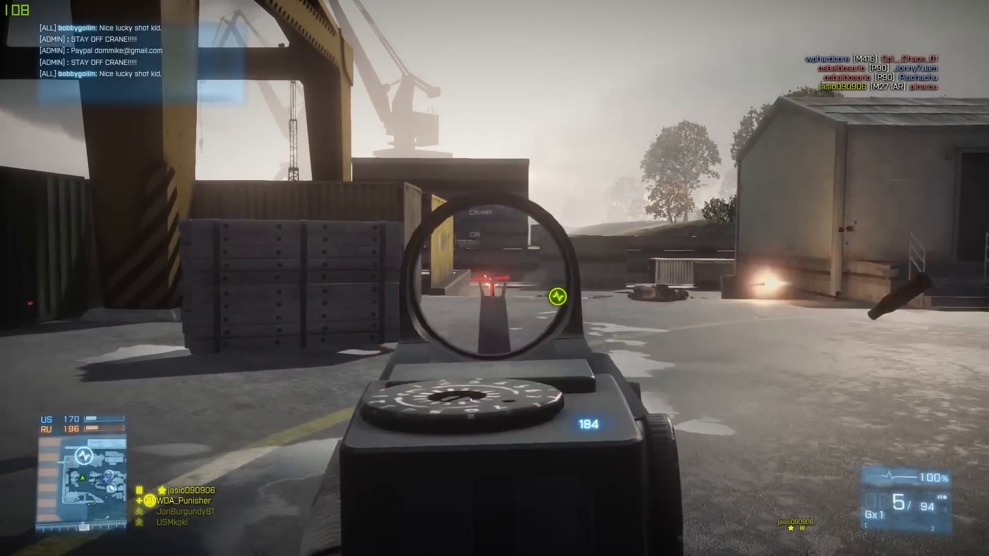
# Leave the Battlefield 3 match and return to the Windows desktop.
pyautogui.press('r')
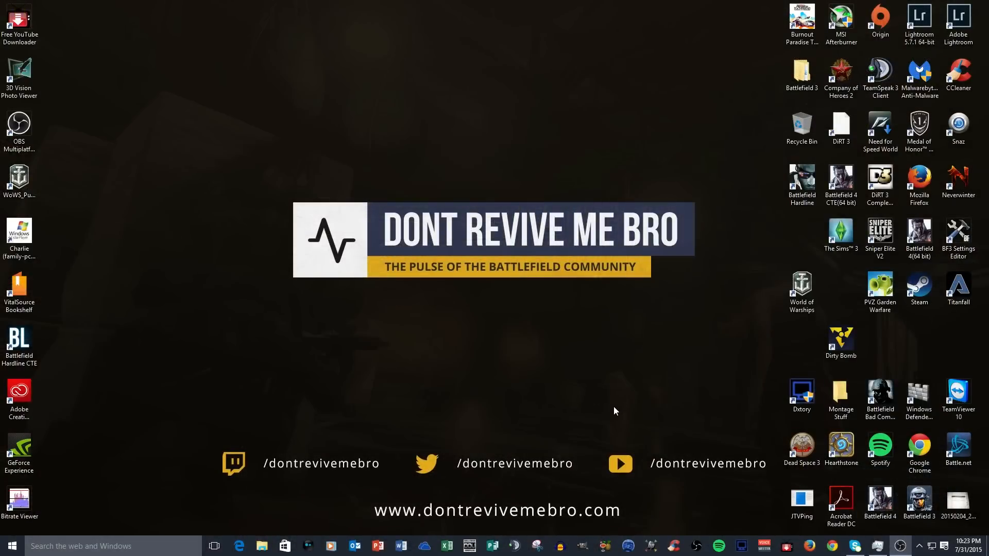
pyautogui.moveTo(511, 392)
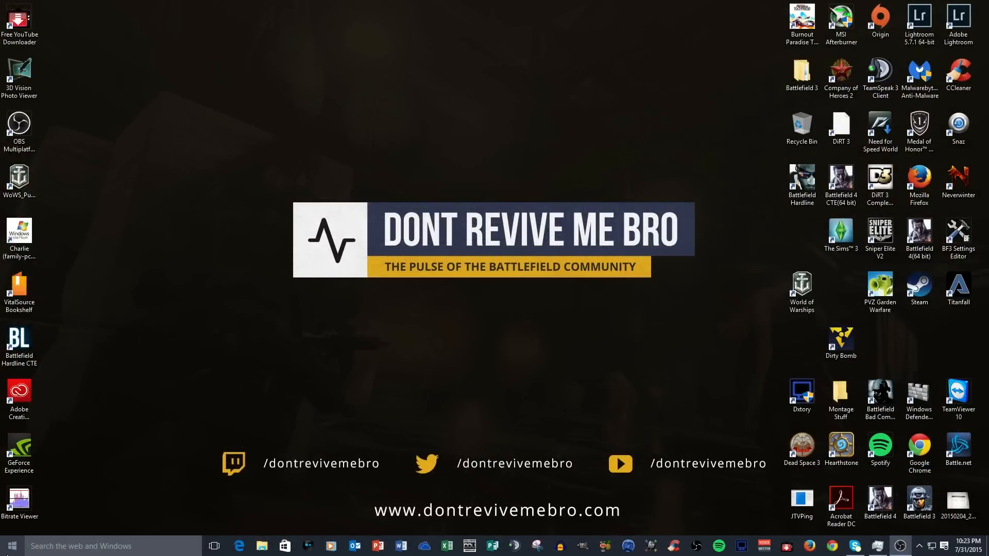
# Launch the Xbox app from Start and go to its Settings page.
pyautogui.click(10, 546)
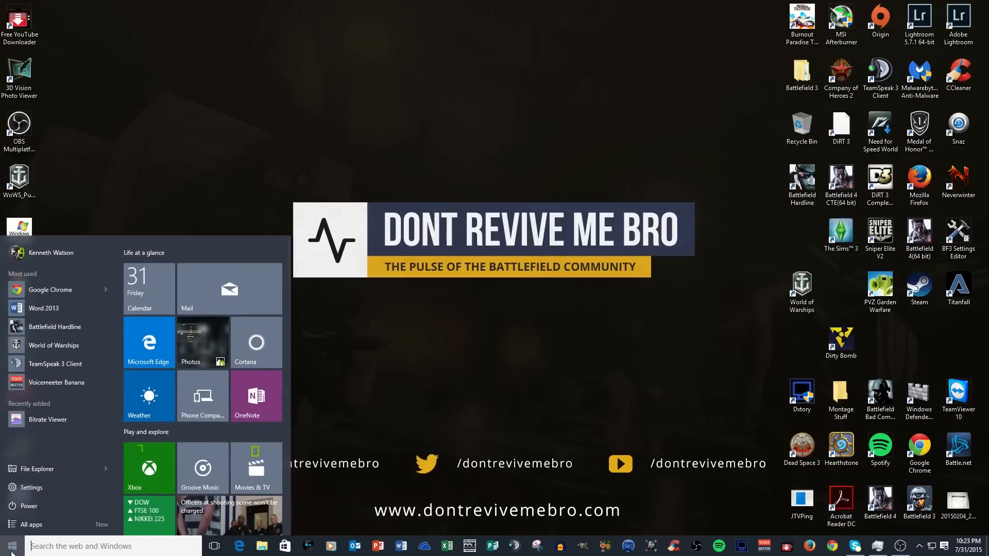
pyautogui.click(148, 468)
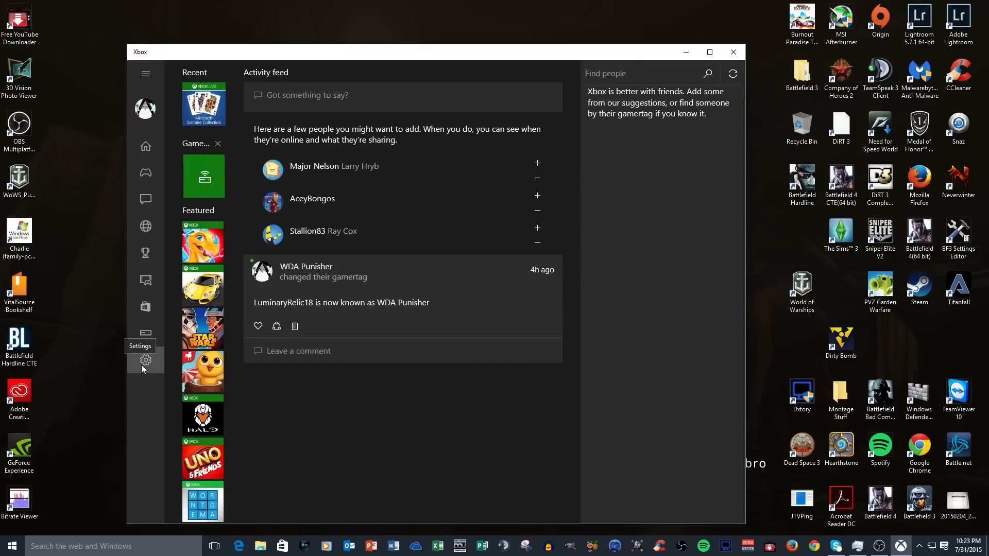
pyautogui.click(146, 360)
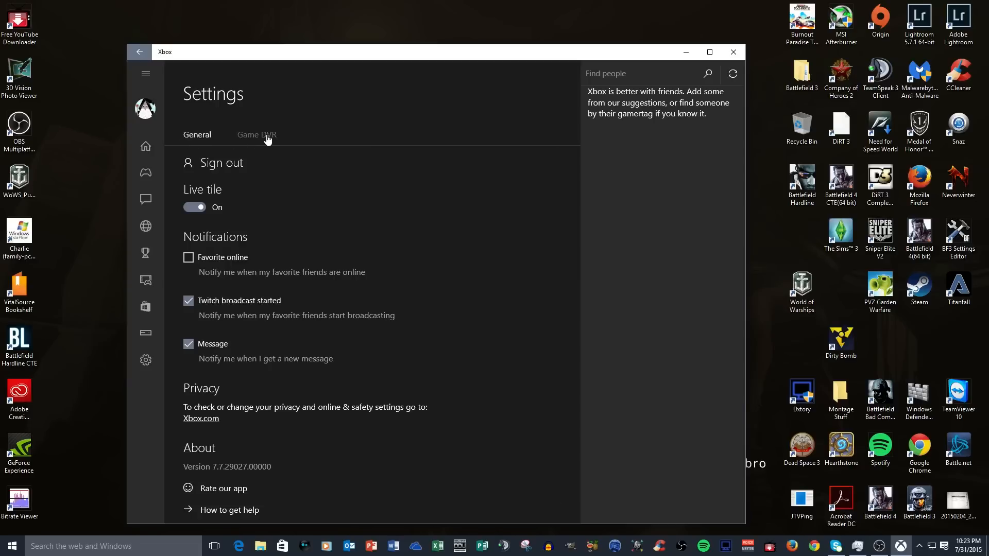
# Show the Game DVR settings with clip and screenshot recording enabled.
pyautogui.click(256, 134)
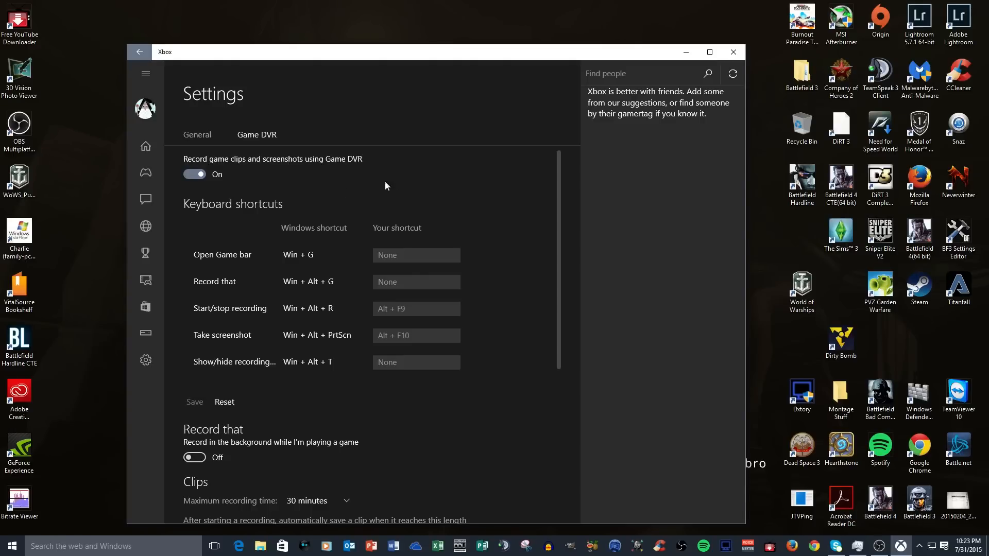
pyautogui.moveTo(281, 211)
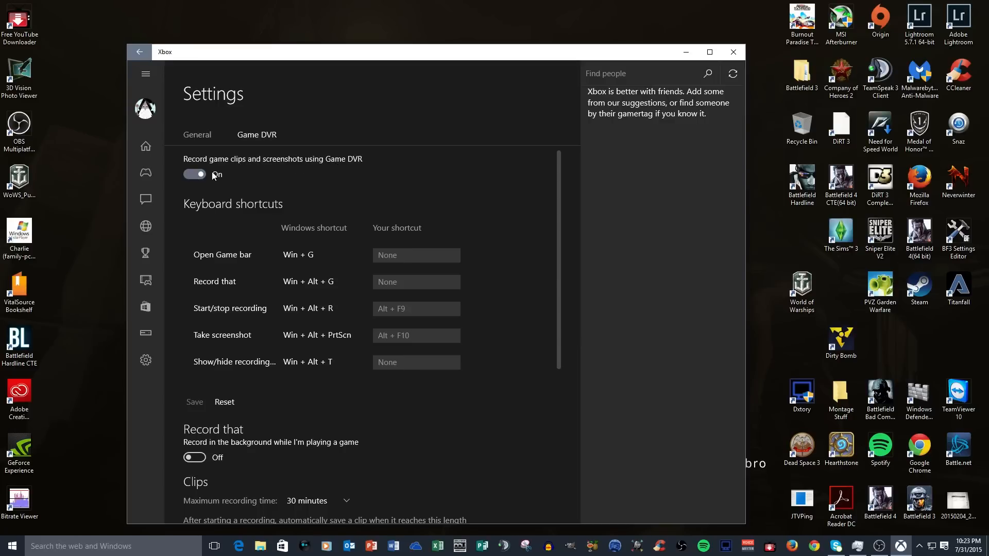
pyautogui.click(194, 174)
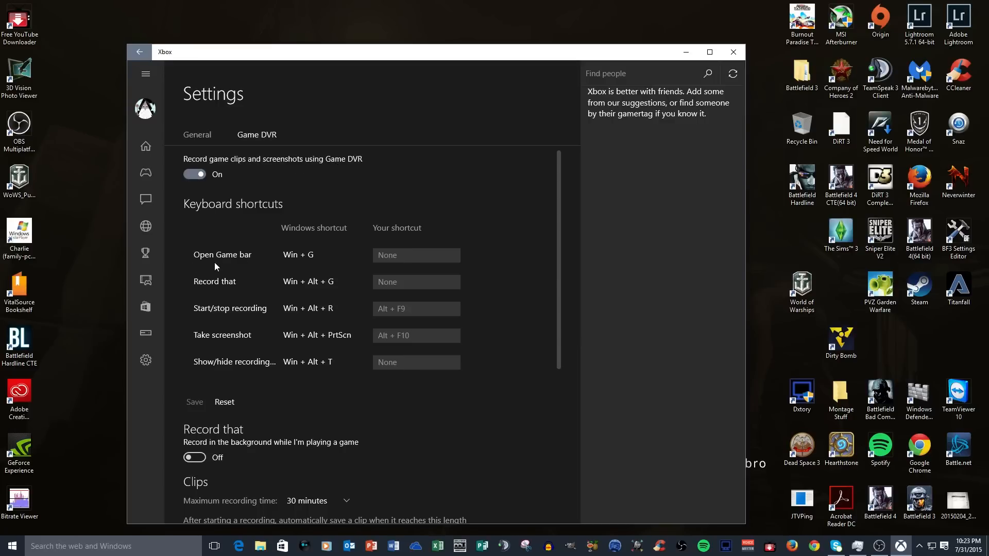
pyautogui.moveTo(299, 264)
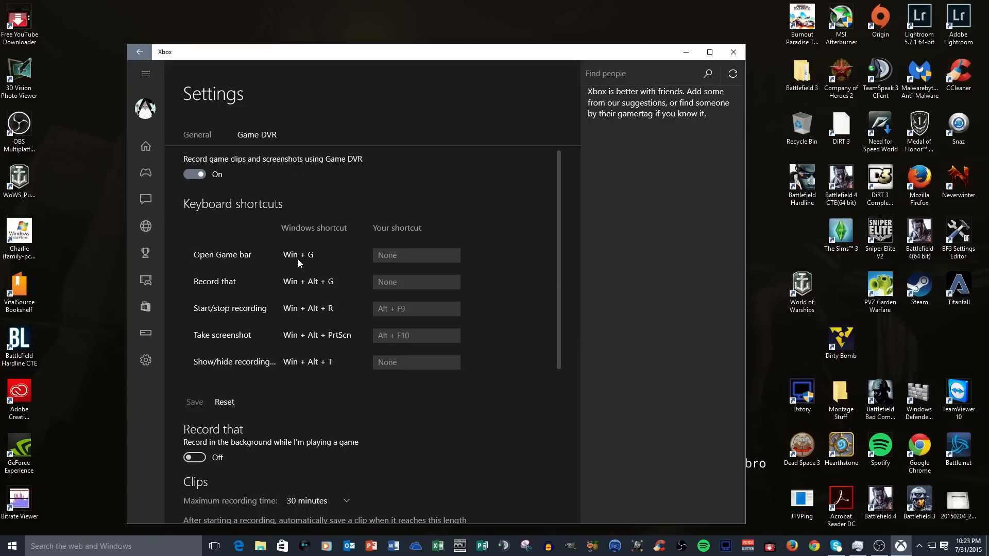
pyautogui.moveTo(226, 285)
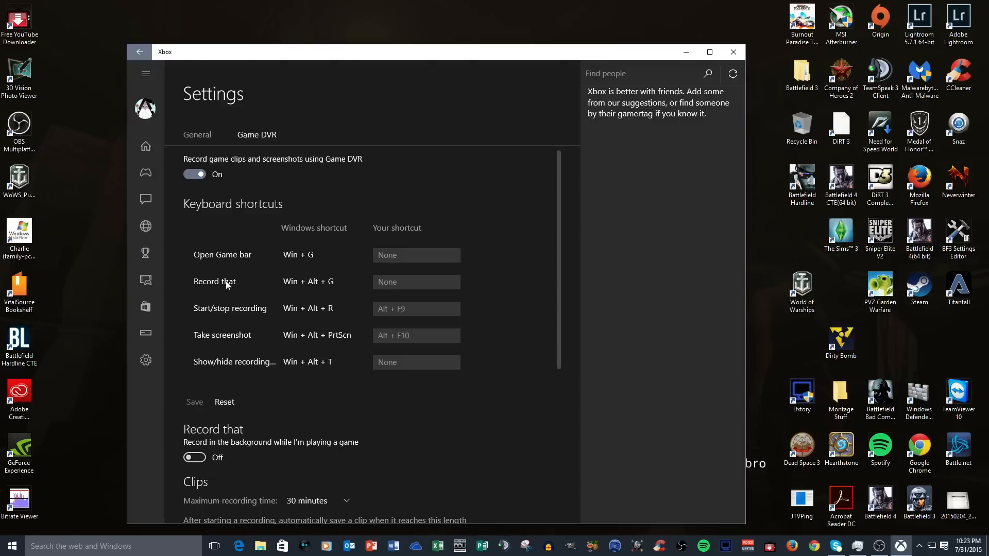
pyautogui.moveTo(216, 289)
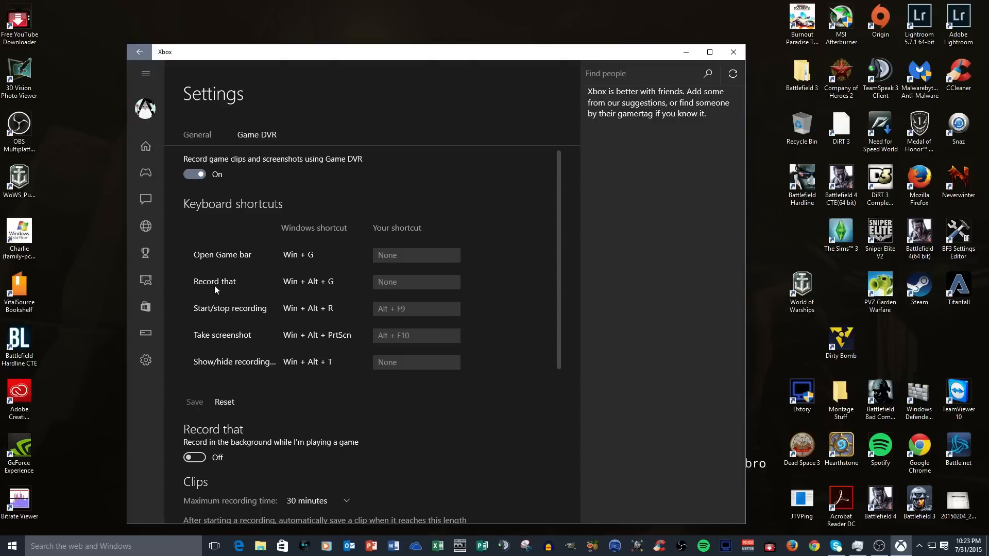
pyautogui.moveTo(315, 288)
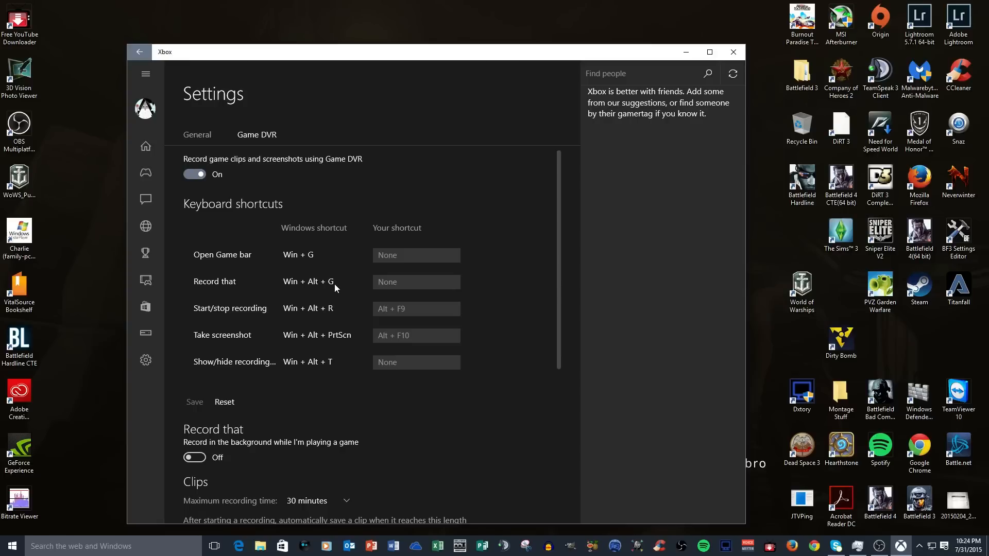
pyautogui.moveTo(232, 316)
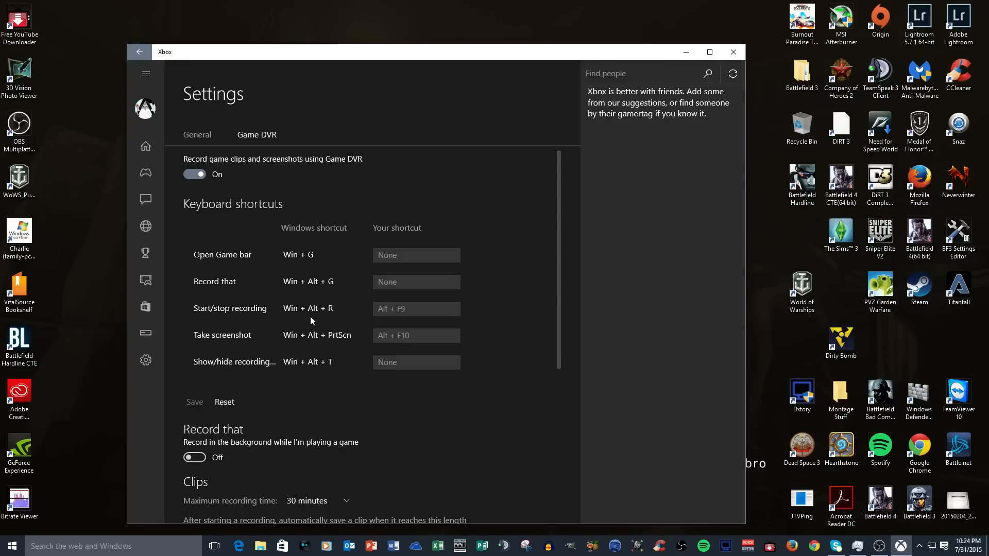
pyautogui.moveTo(405, 319)
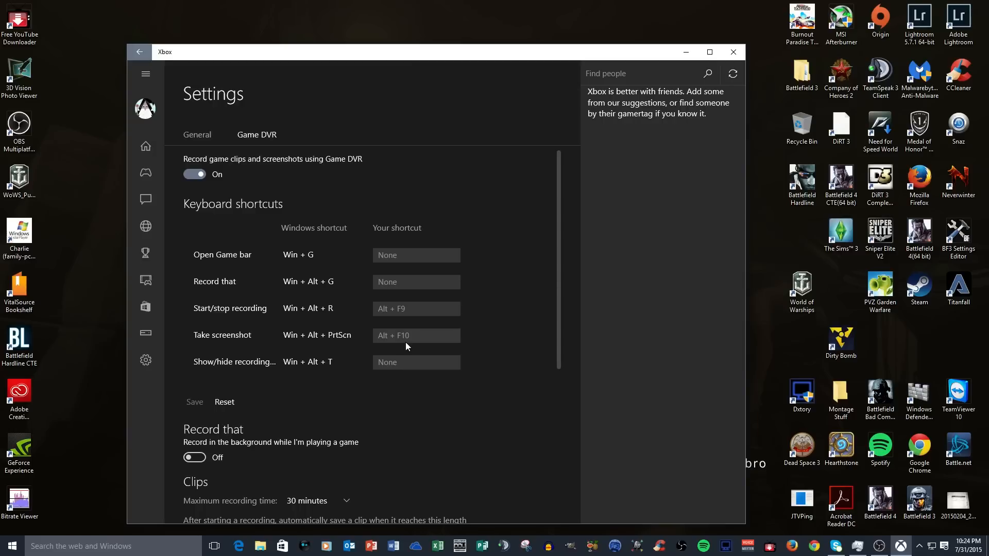
pyautogui.moveTo(286, 335)
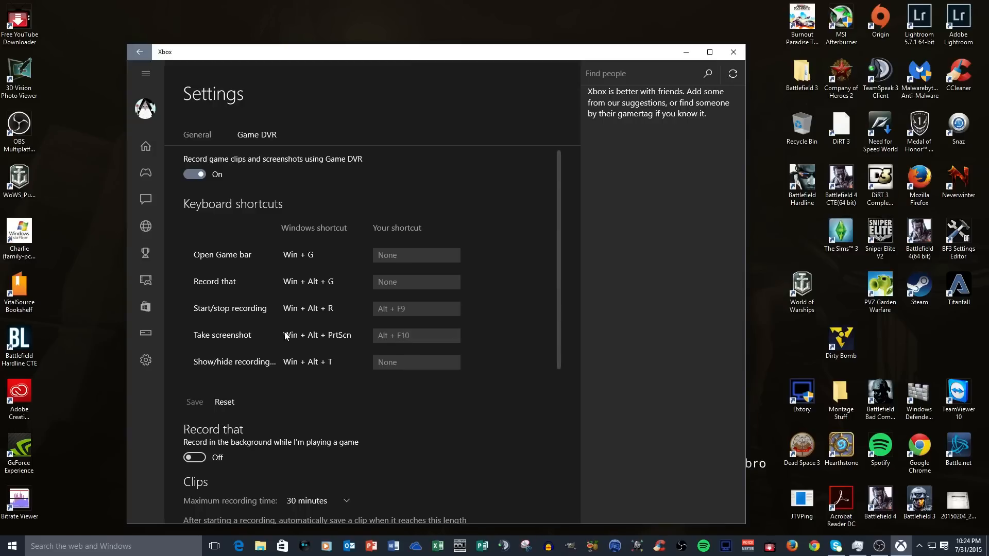
pyautogui.scroll(-3)
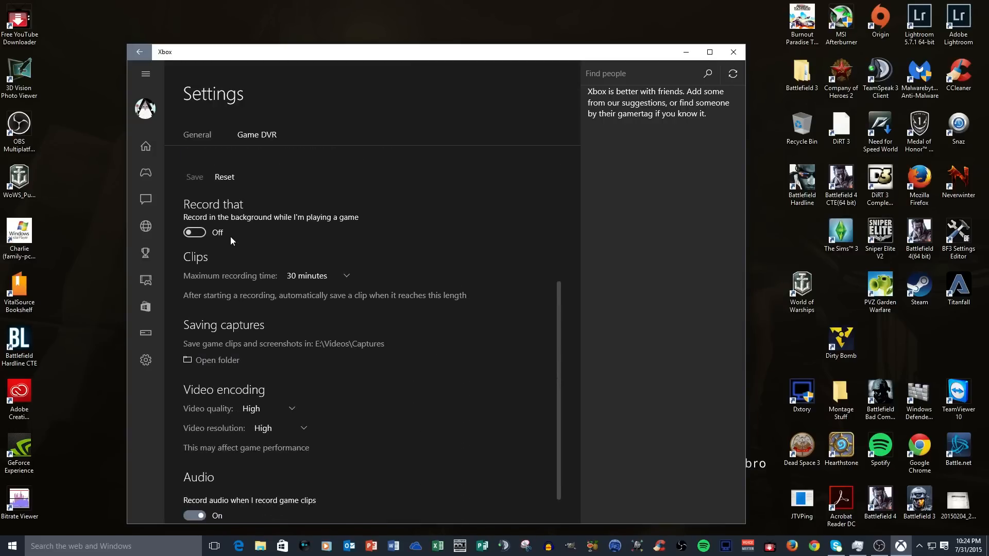
pyautogui.moveTo(212, 249)
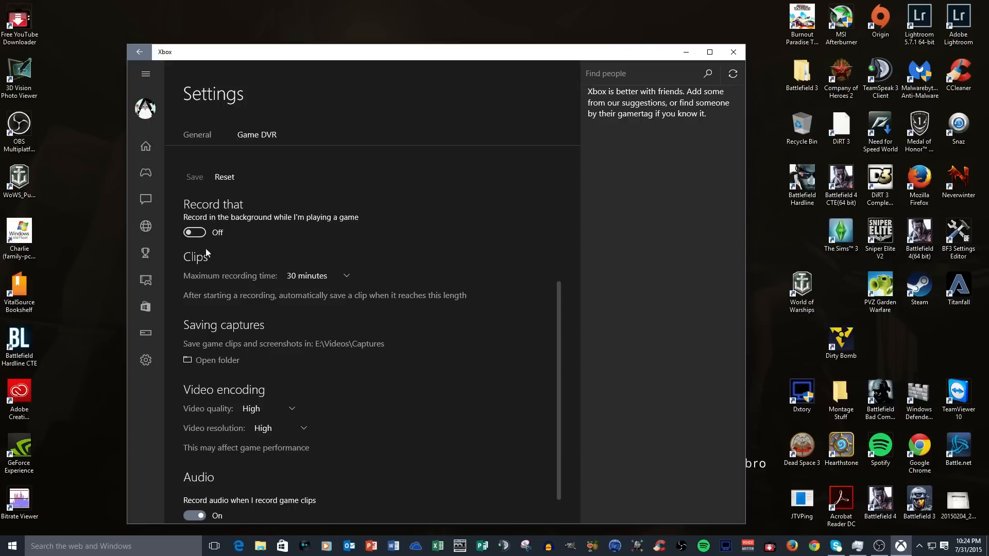
pyautogui.moveTo(194, 221)
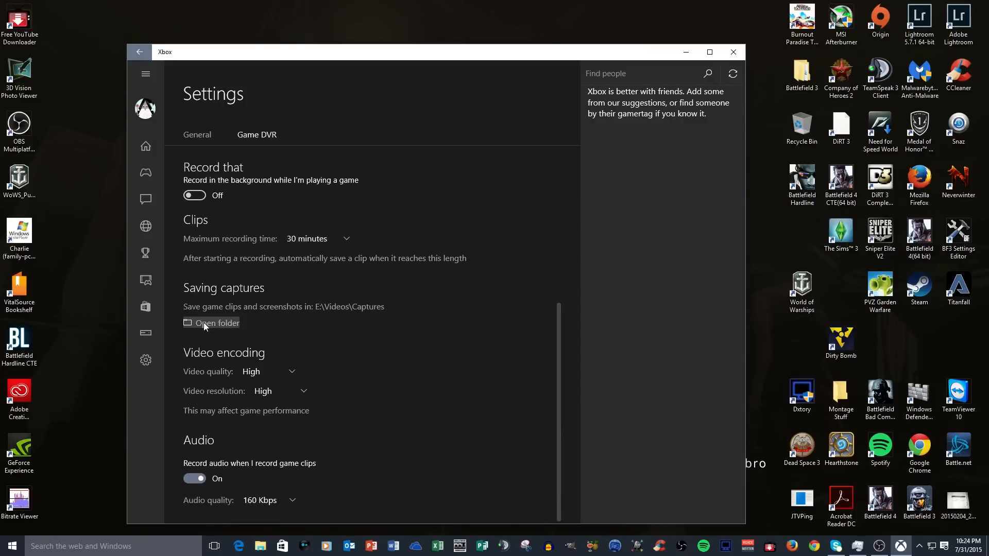
pyautogui.moveTo(206, 327)
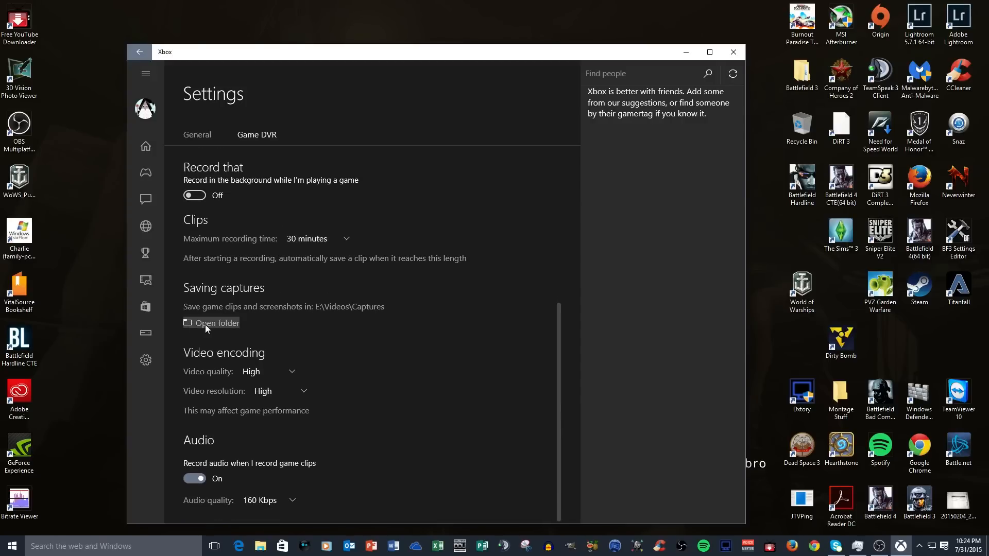
pyautogui.moveTo(390, 316)
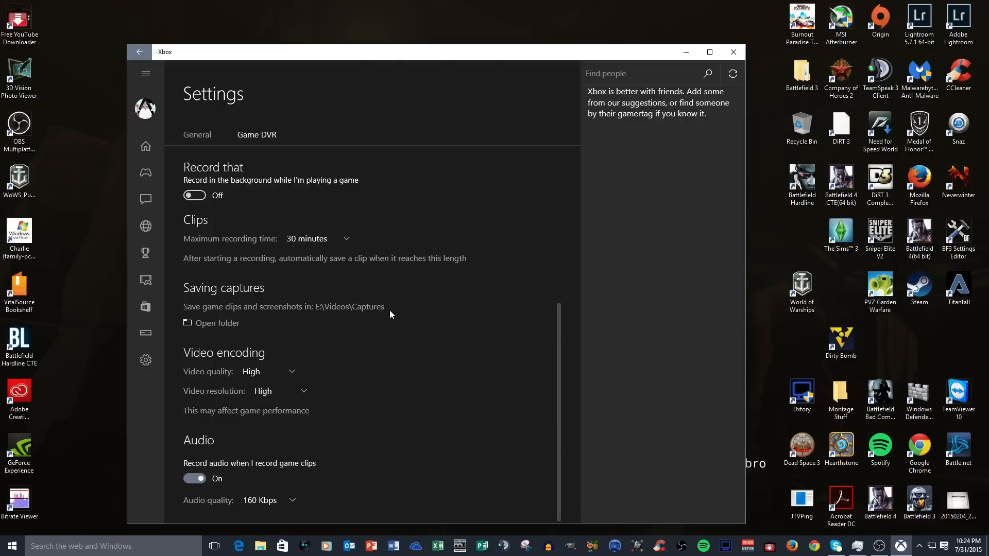
pyautogui.moveTo(337, 320)
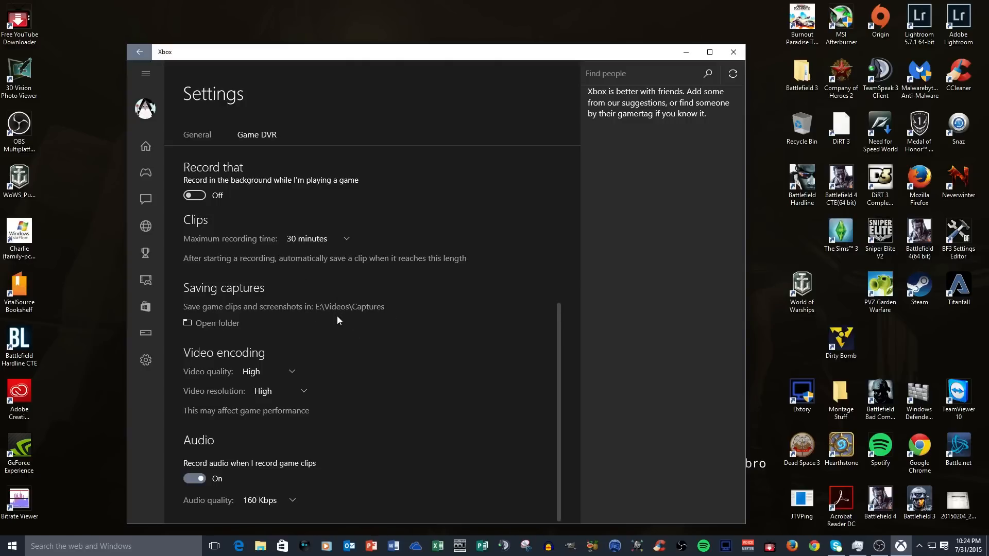
pyautogui.moveTo(276, 303)
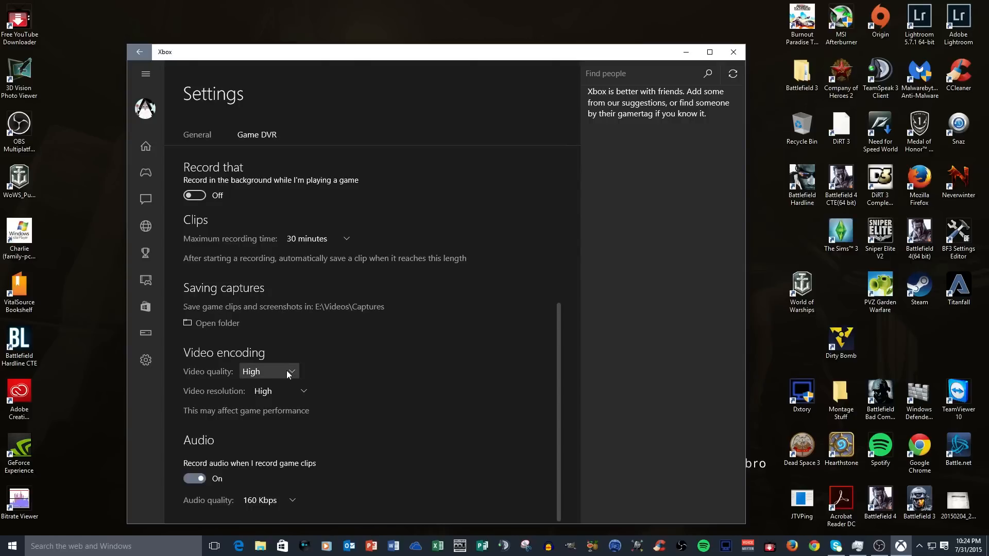
pyautogui.click(287, 371)
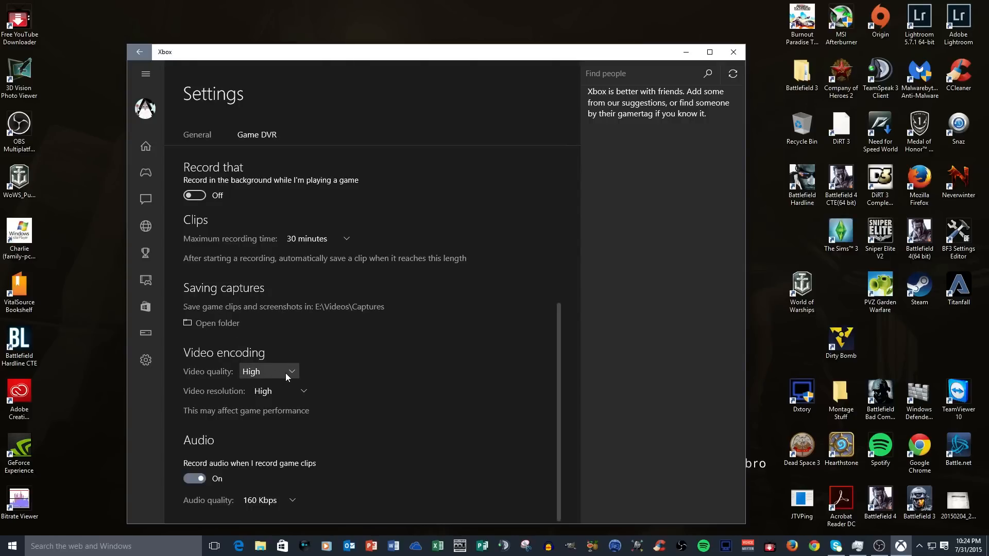
pyautogui.click(268, 372)
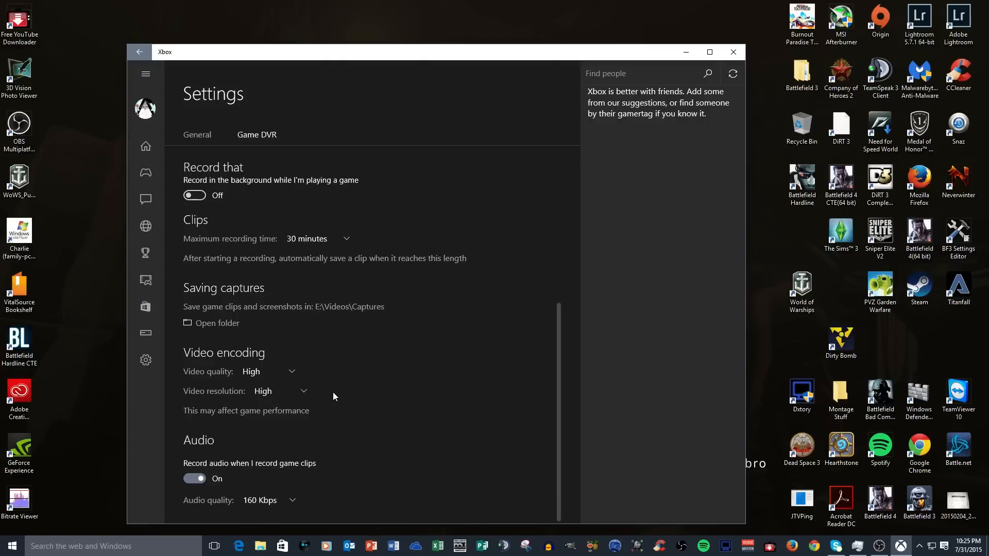
pyautogui.moveTo(219, 477)
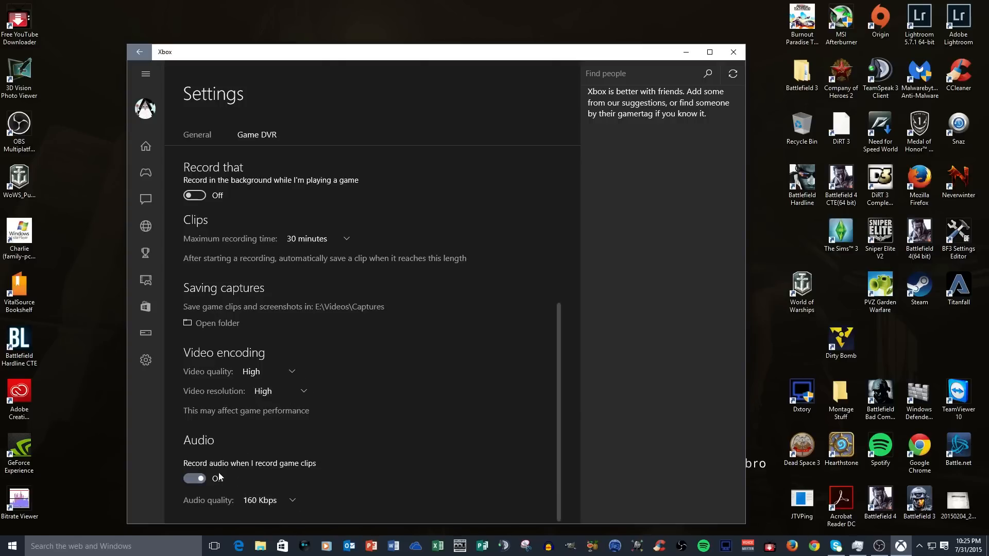
pyautogui.click(194, 478)
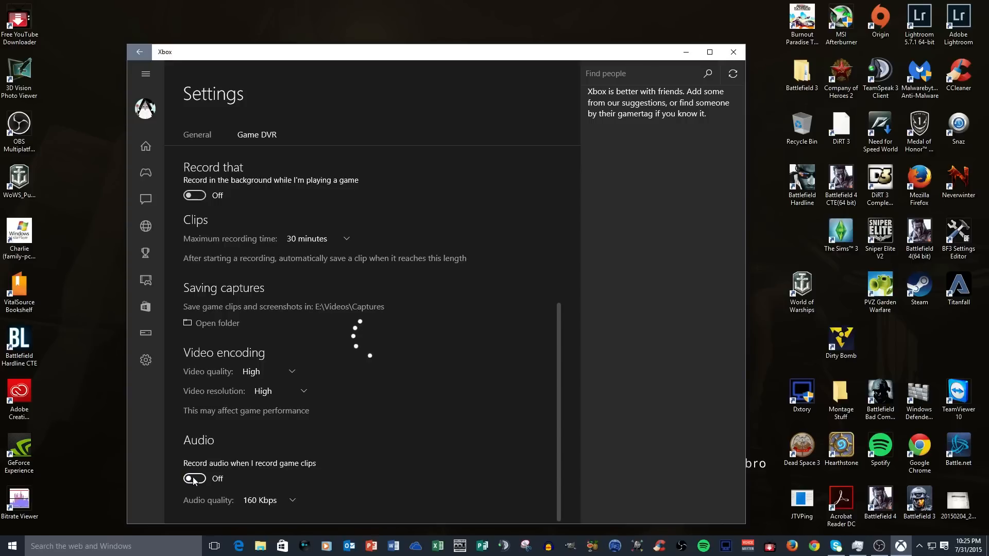
pyautogui.click(193, 478)
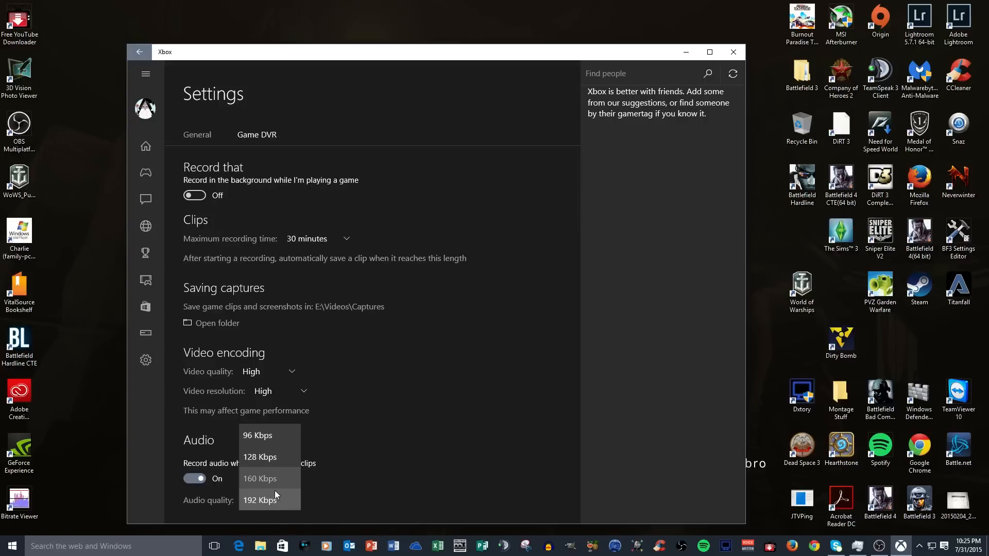
pyautogui.click(260, 478)
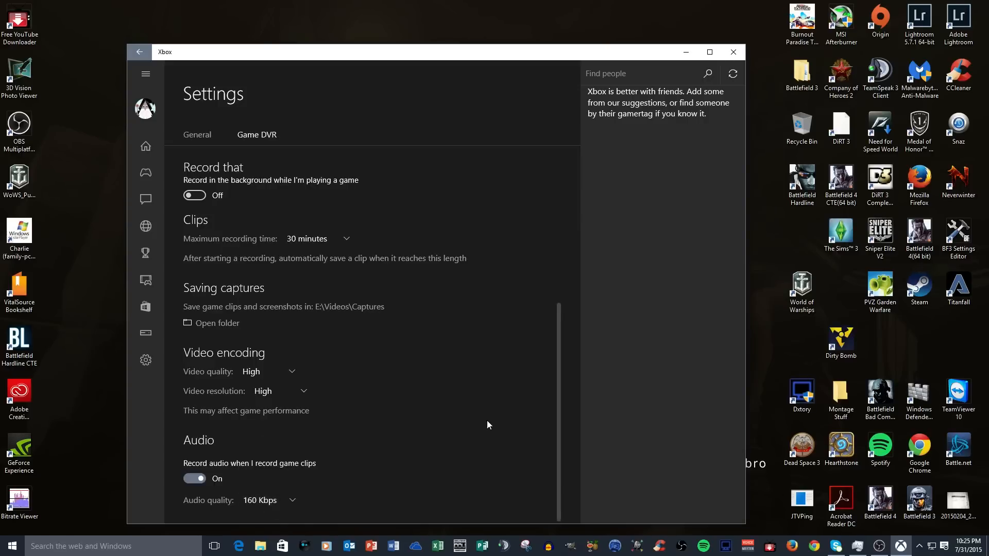
pyautogui.moveTo(459, 402)
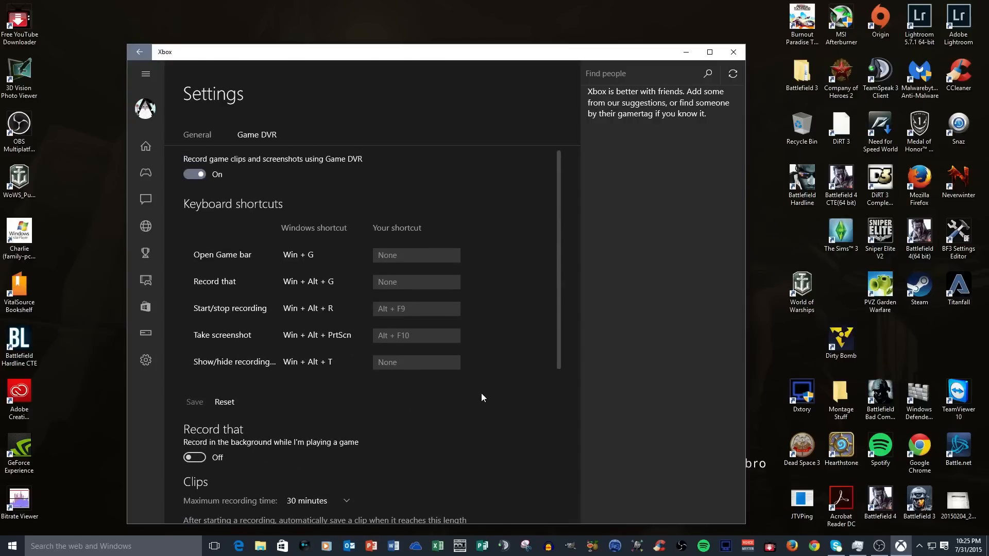
pyautogui.scroll(-3)
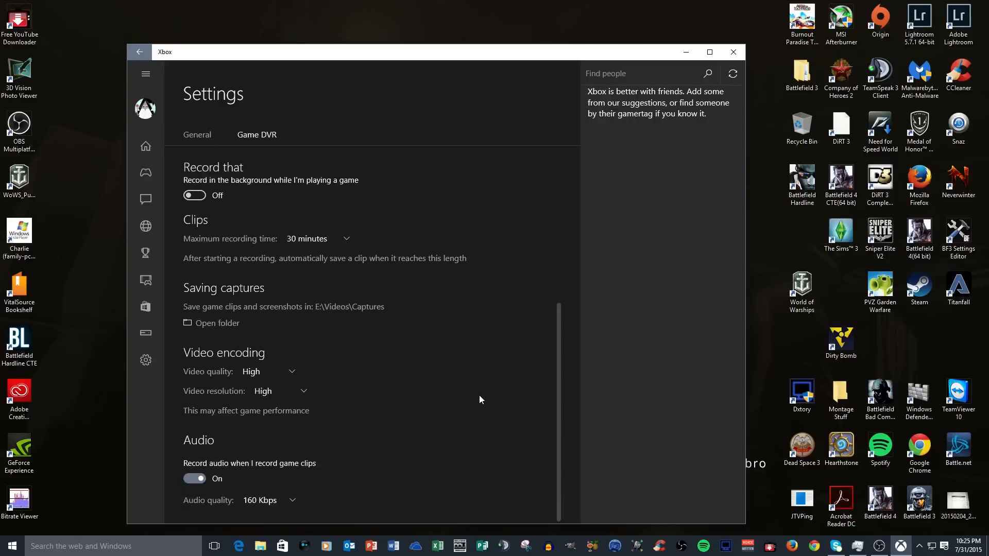
pyautogui.moveTo(445, 376)
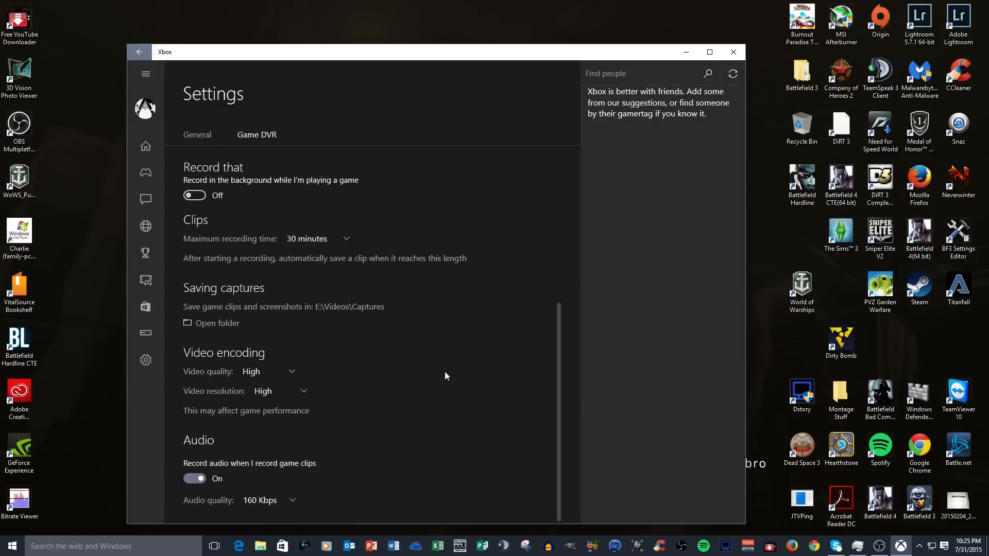
pyautogui.scroll(-3)
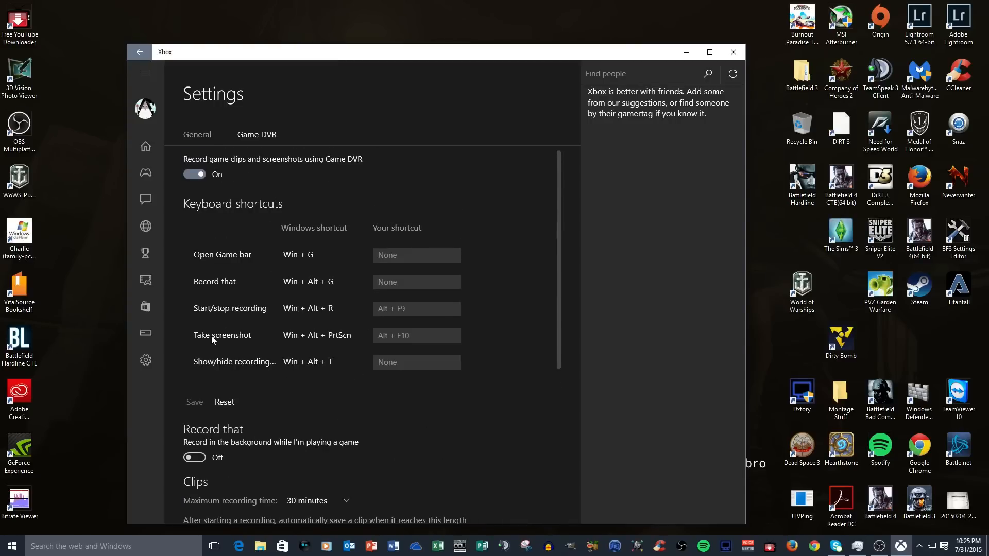
pyautogui.scroll(-3)
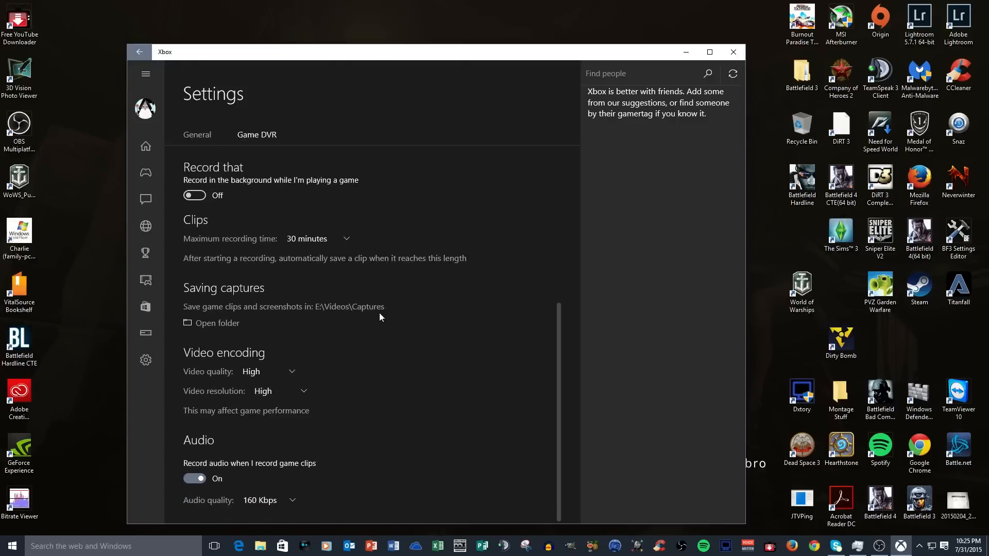
pyautogui.moveTo(291, 310)
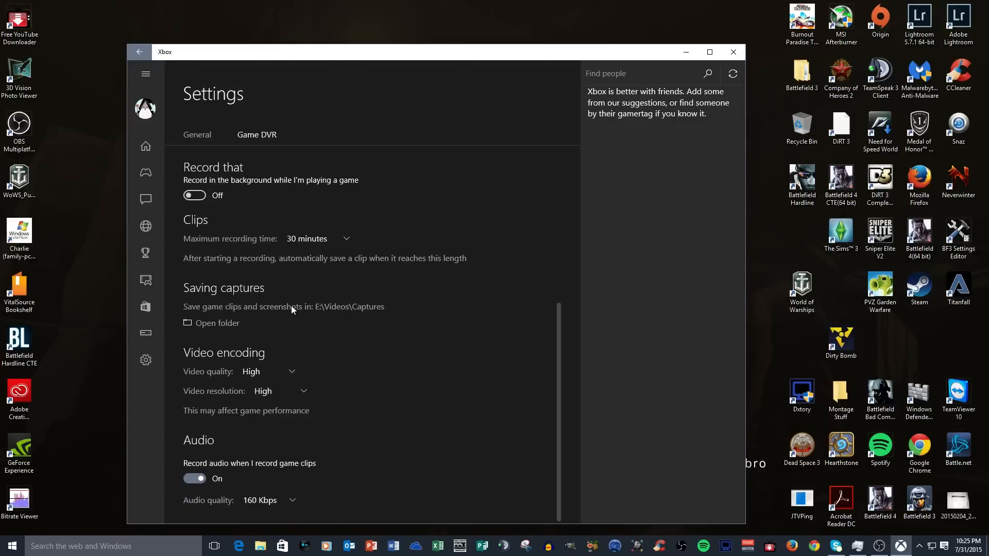
pyautogui.moveTo(352, 314)
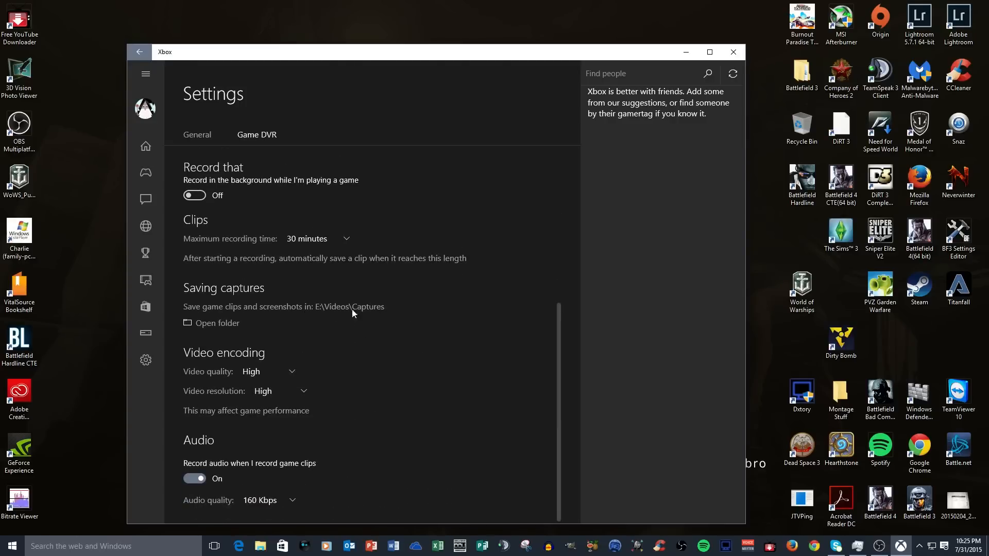
pyautogui.moveTo(361, 315)
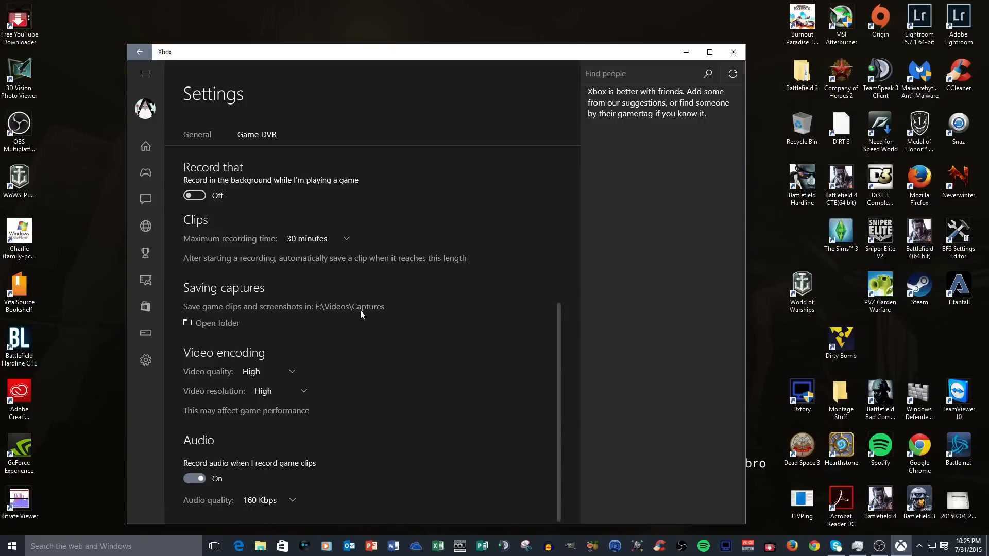
pyautogui.moveTo(352, 314)
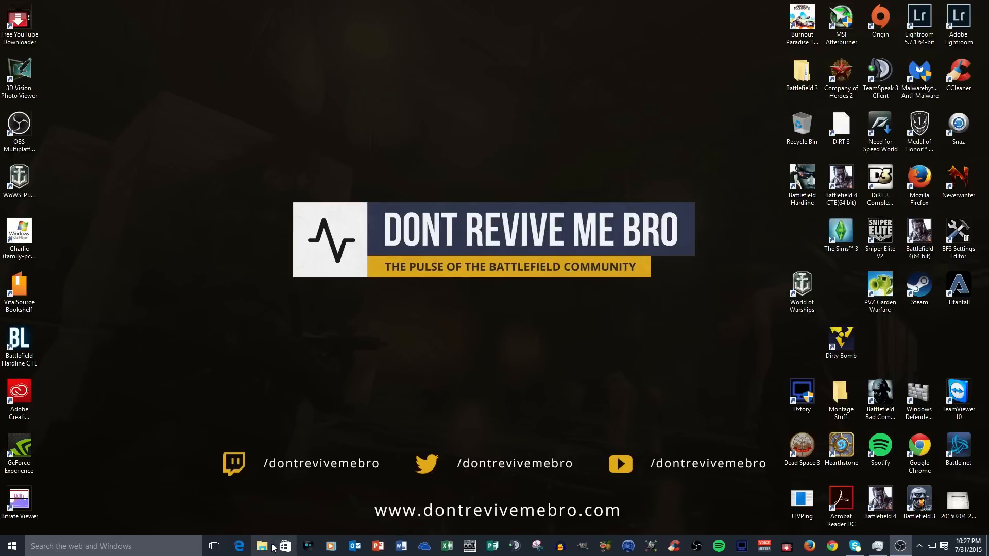
pyautogui.moveTo(263, 546)
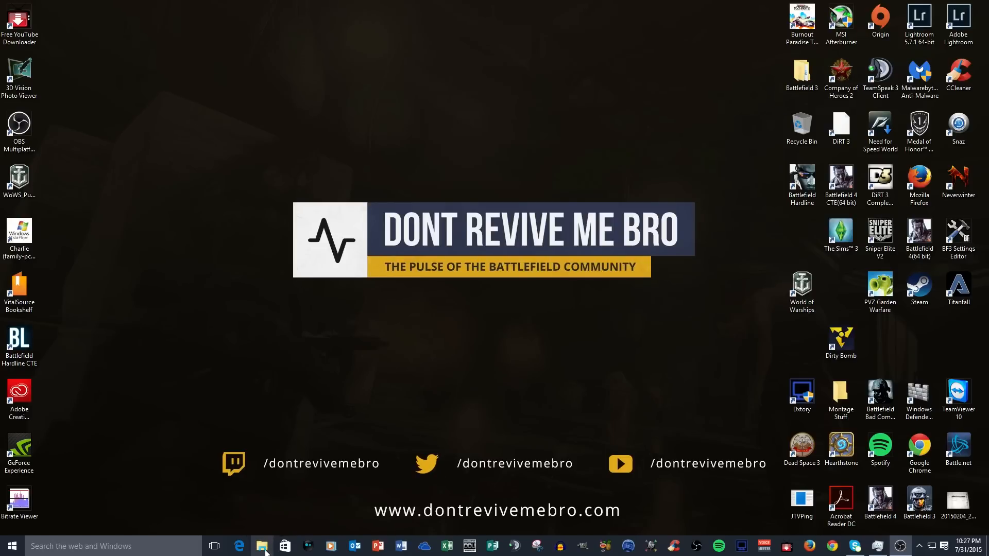
# Bring up the context menu for the Videos folder under This PC in File Explorer.
pyautogui.click(263, 546)
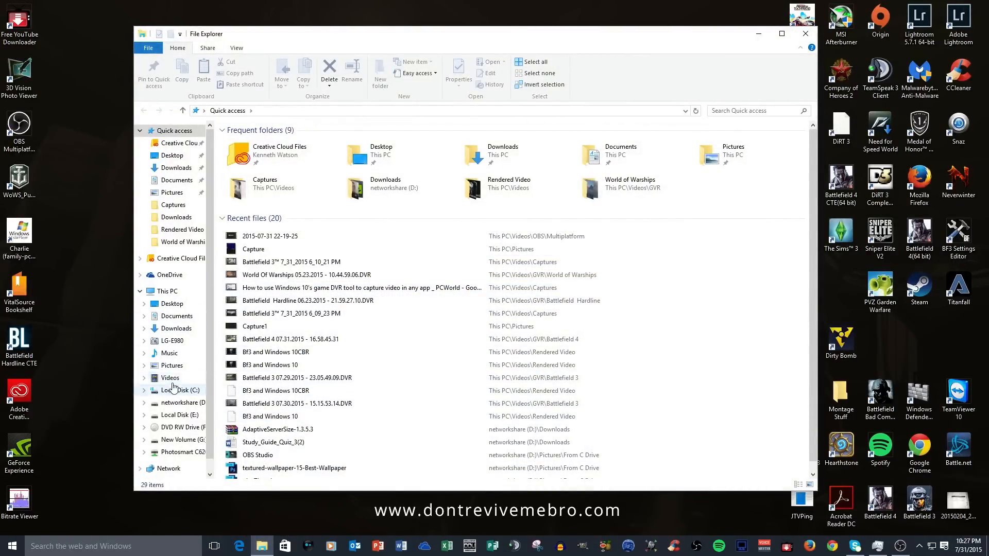
pyautogui.moveTo(170, 378)
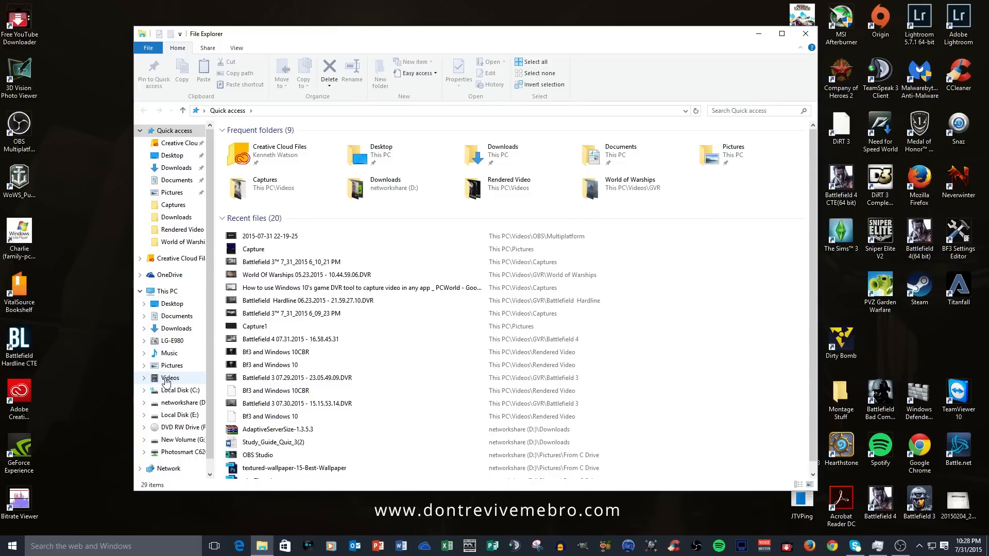
pyautogui.rightClick(170, 378)
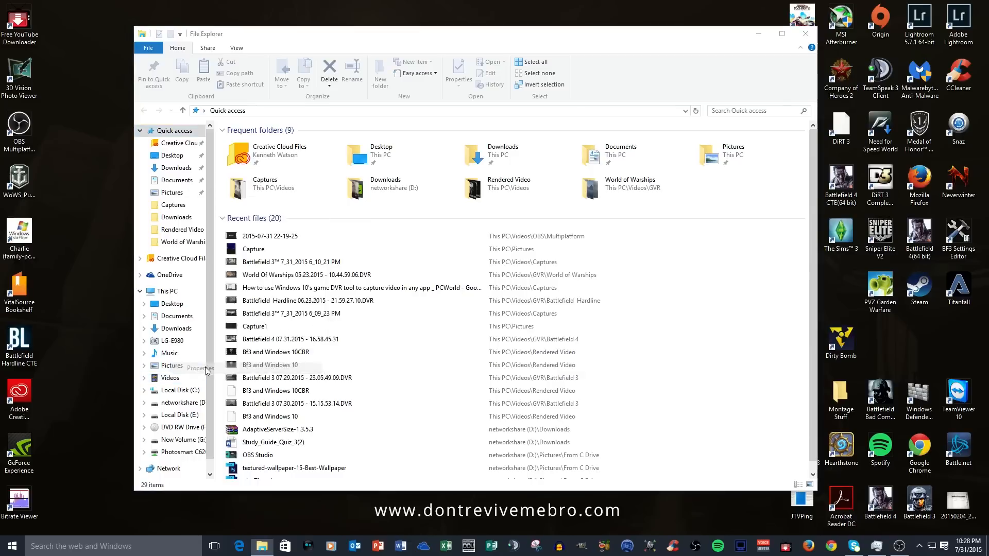
# Set the Videos folder location to E:\Videos in its Properties and apply it.
pyautogui.click(201, 368)
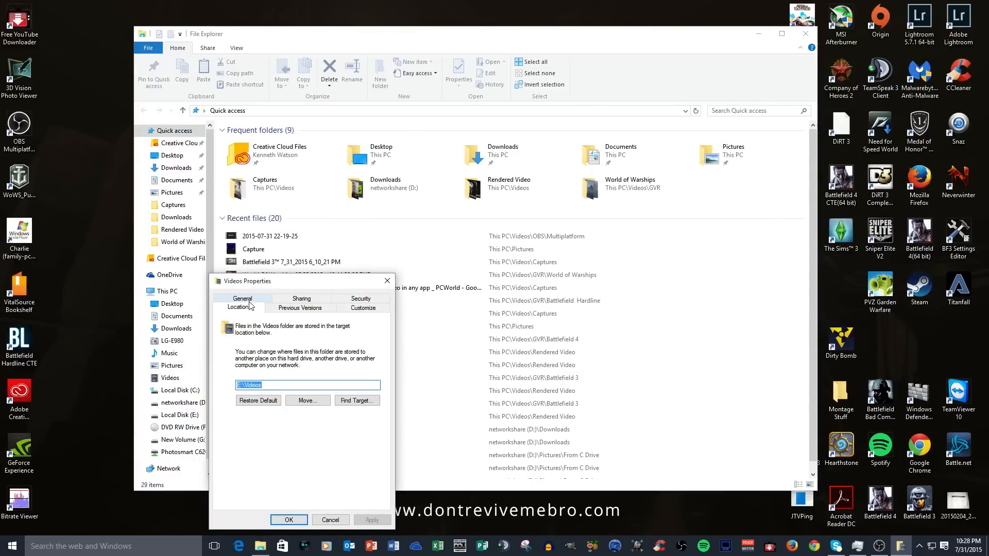
pyautogui.click(238, 298)
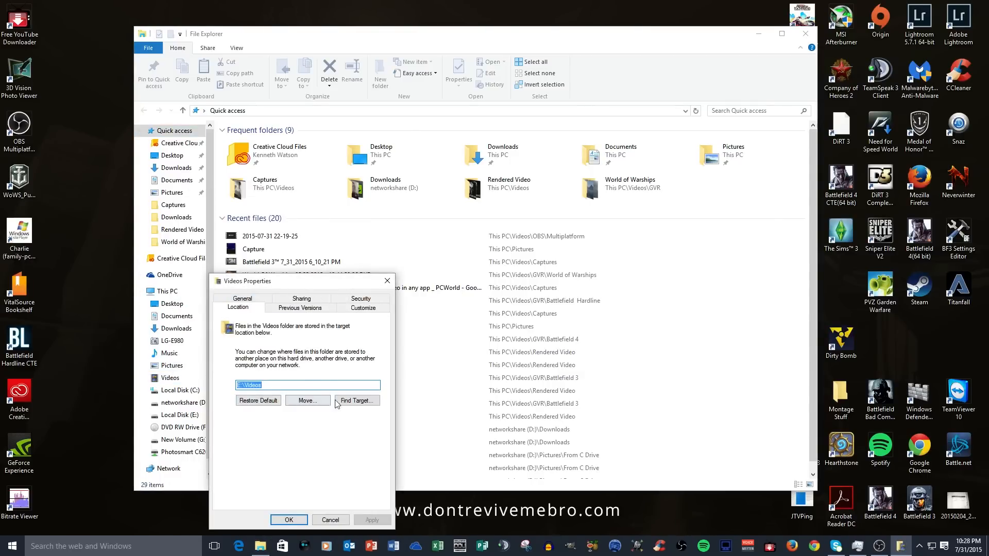
pyautogui.moveTo(214, 402)
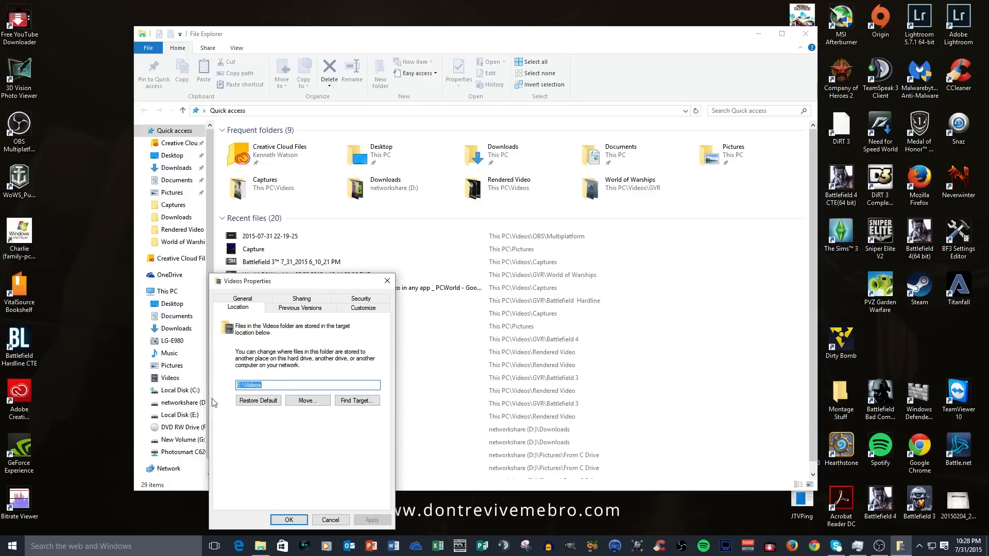
pyautogui.moveTo(264, 411)
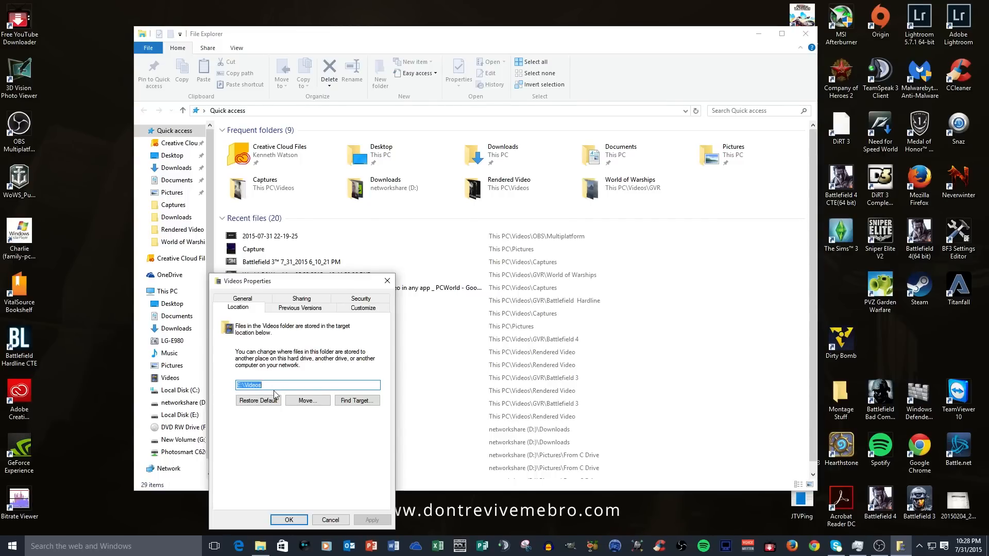
pyautogui.moveTo(223, 412)
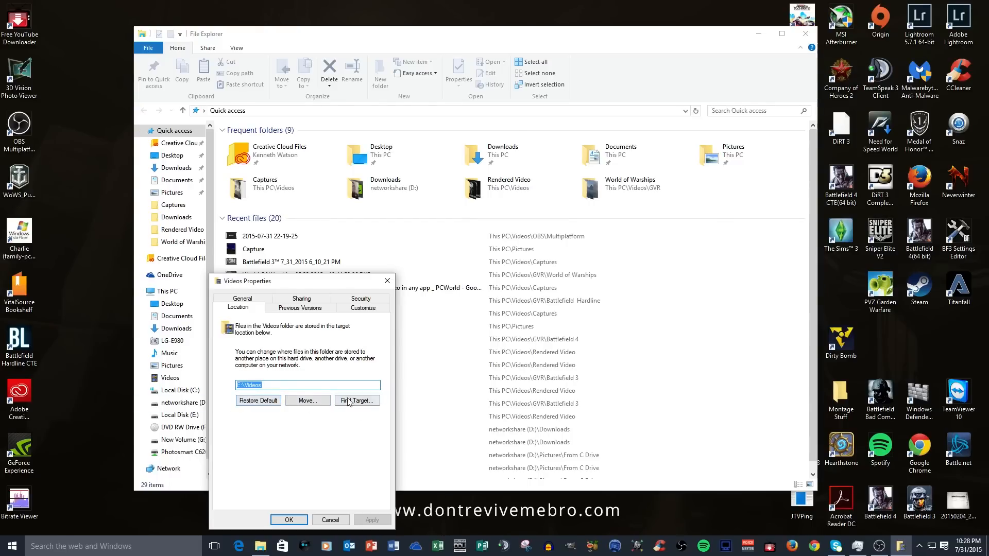
pyautogui.moveTo(252, 429)
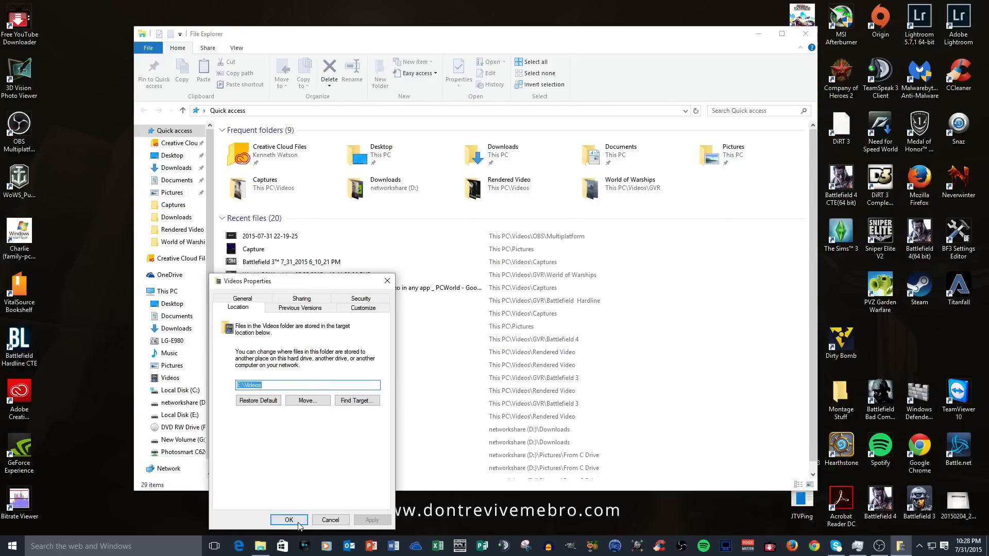
pyautogui.click(289, 519)
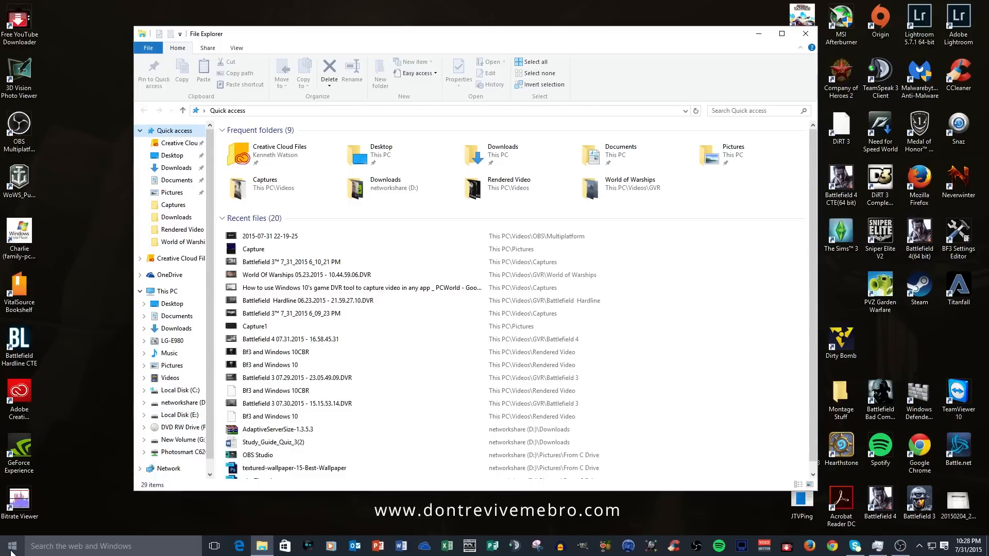
# Review Storage save locations: new videos to Local Disk (E:), music and pictures to networkshare (D:).
pyautogui.click(9, 546)
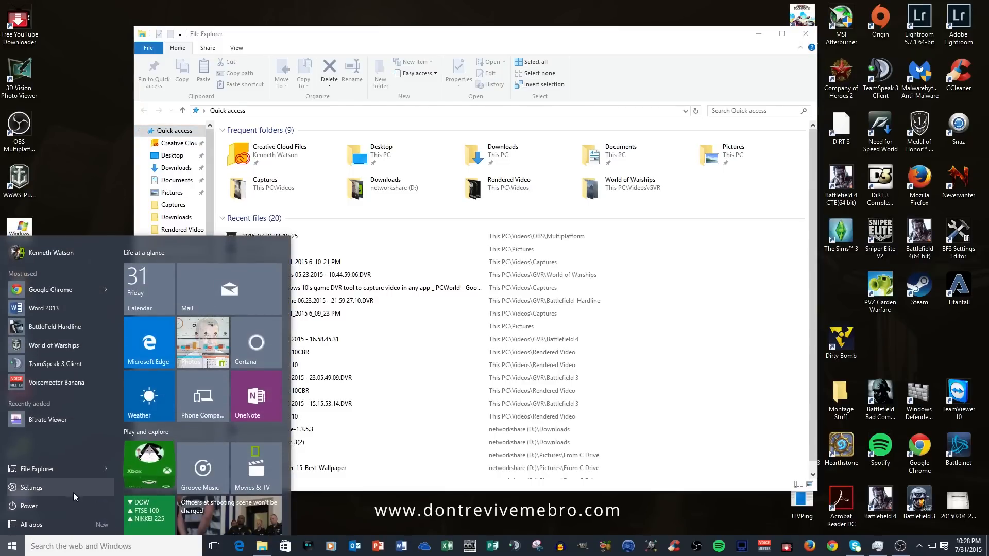
pyautogui.click(30, 487)
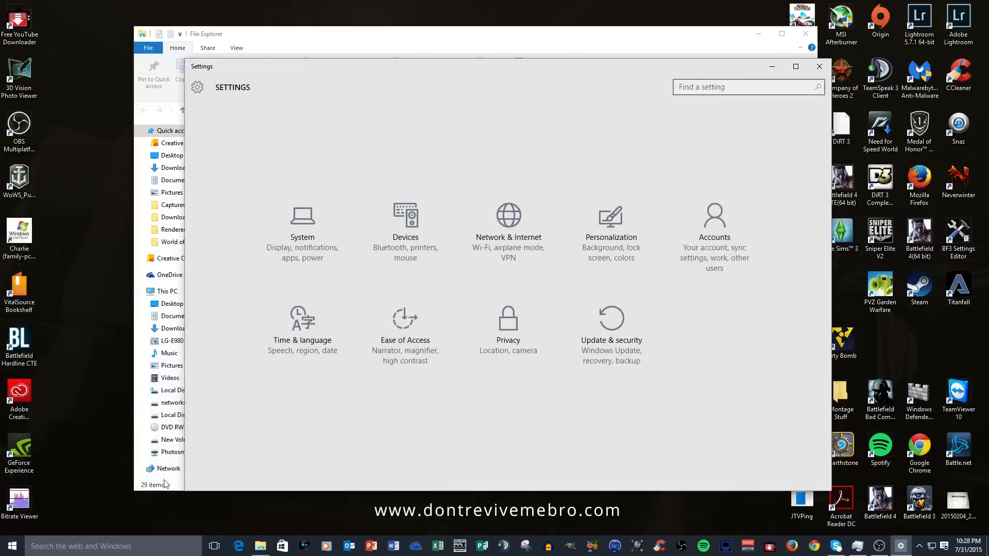
pyautogui.moveTo(302, 232)
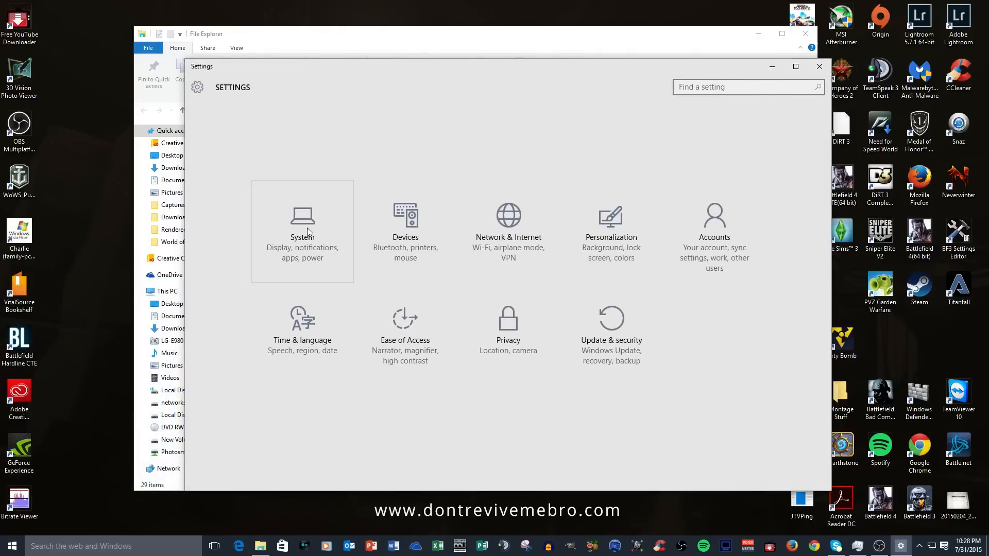
pyautogui.click(302, 227)
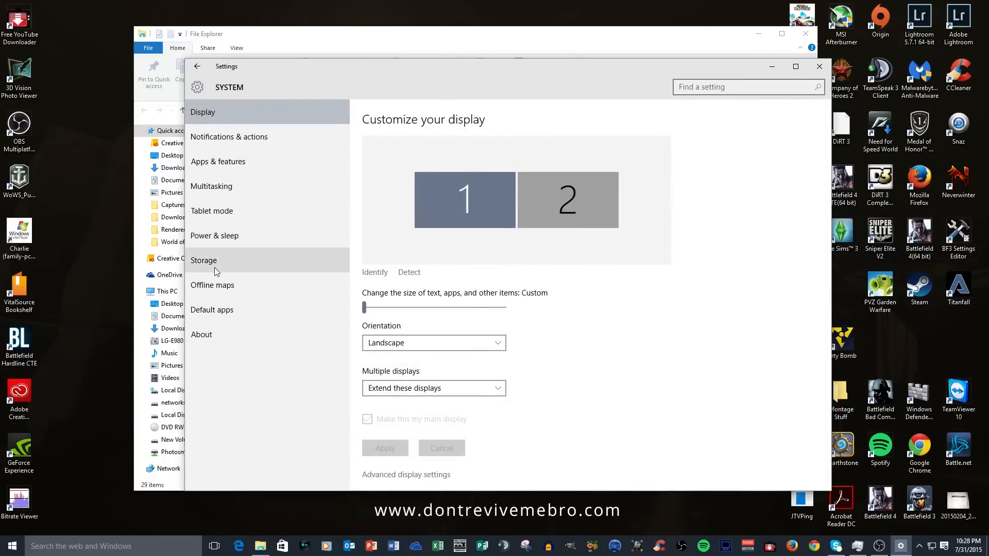
pyautogui.click(203, 260)
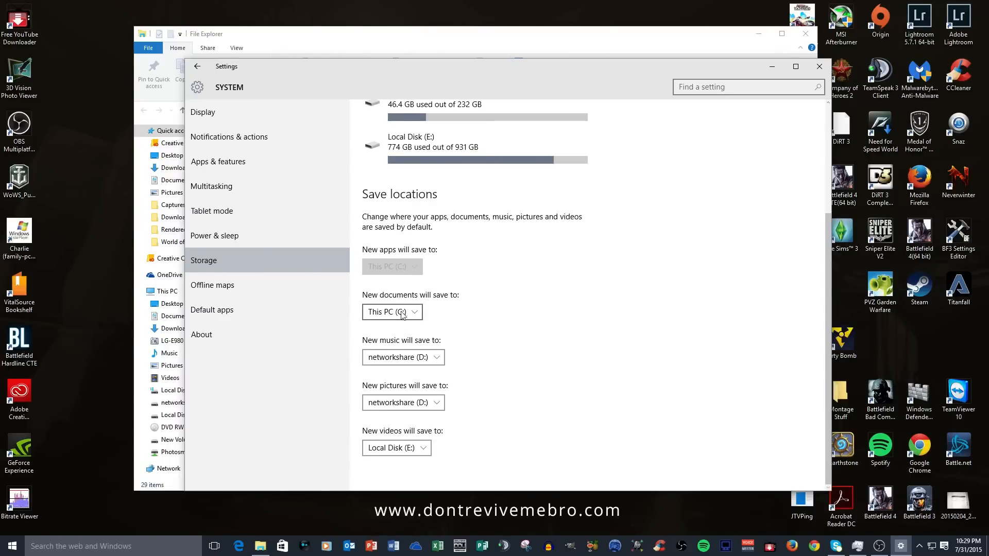
pyautogui.click(391, 311)
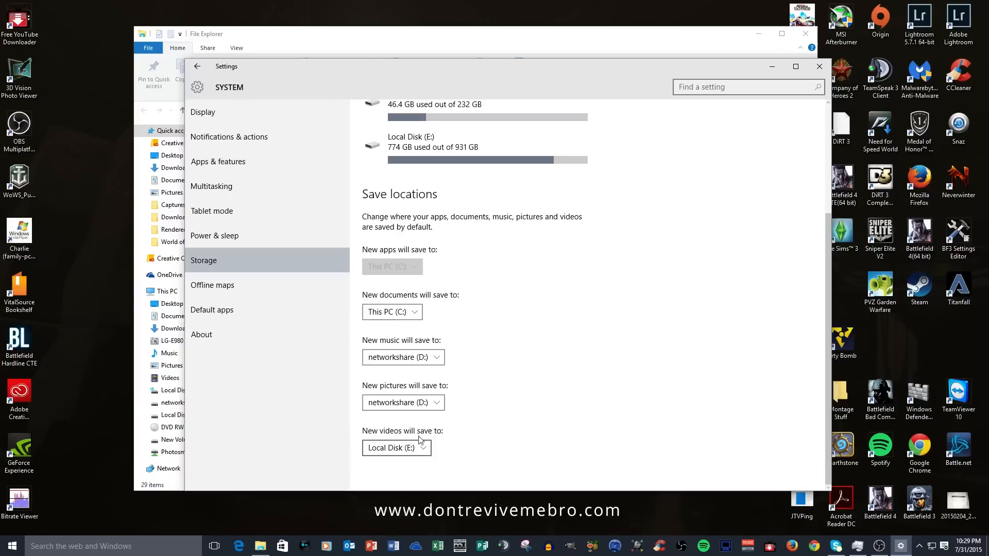
pyautogui.moveTo(353, 430)
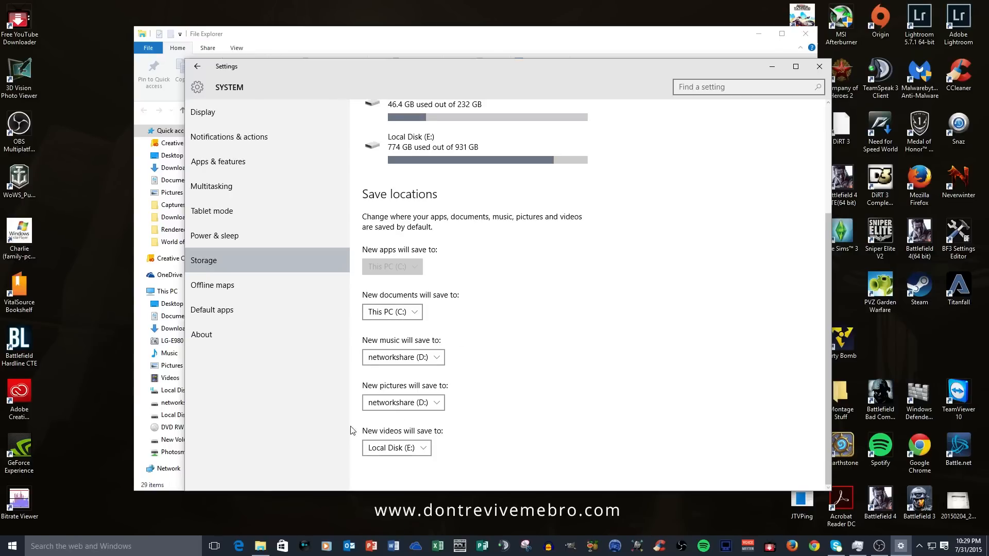
pyautogui.moveTo(319, 293)
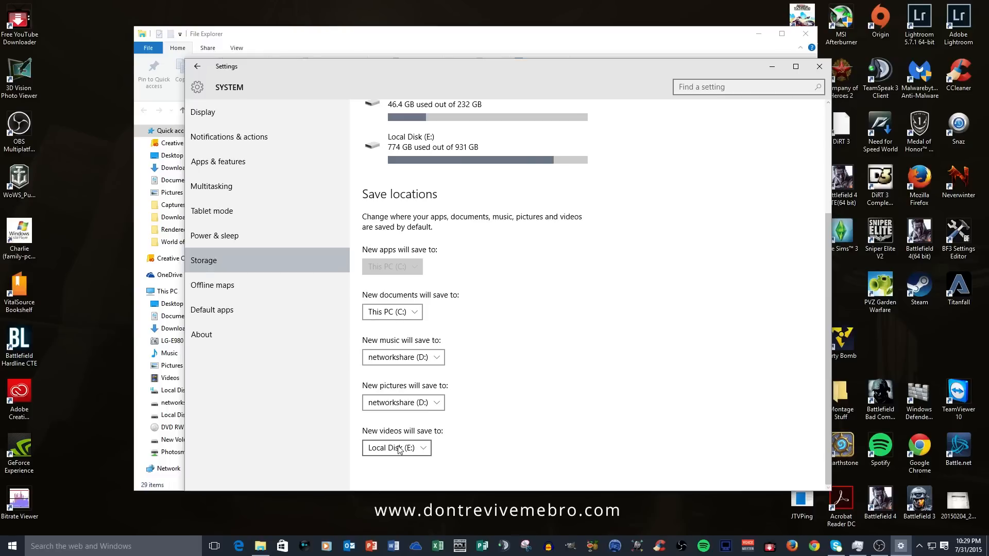
pyautogui.moveTo(396, 300)
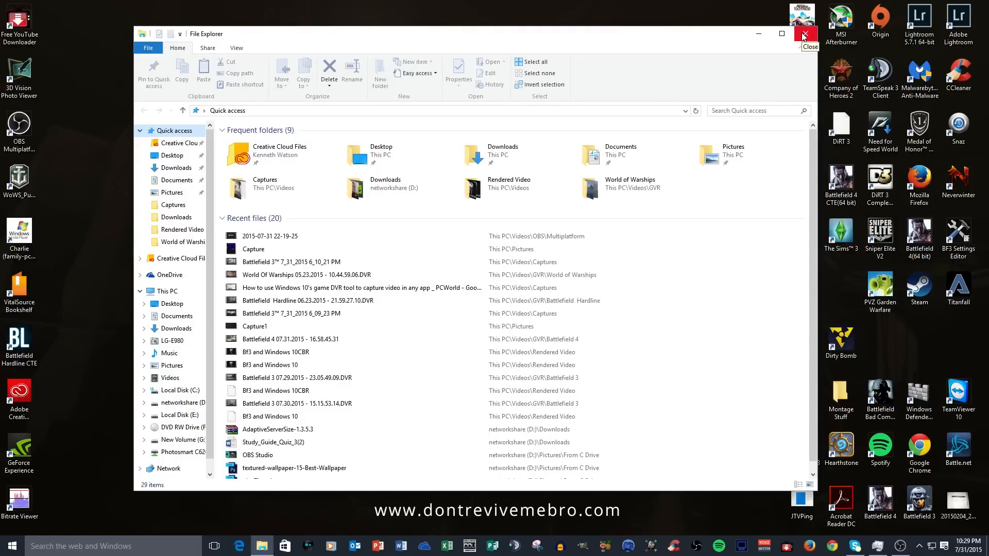
# Close File Explorer, leaving only the desktop showing.
pyautogui.click(805, 33)
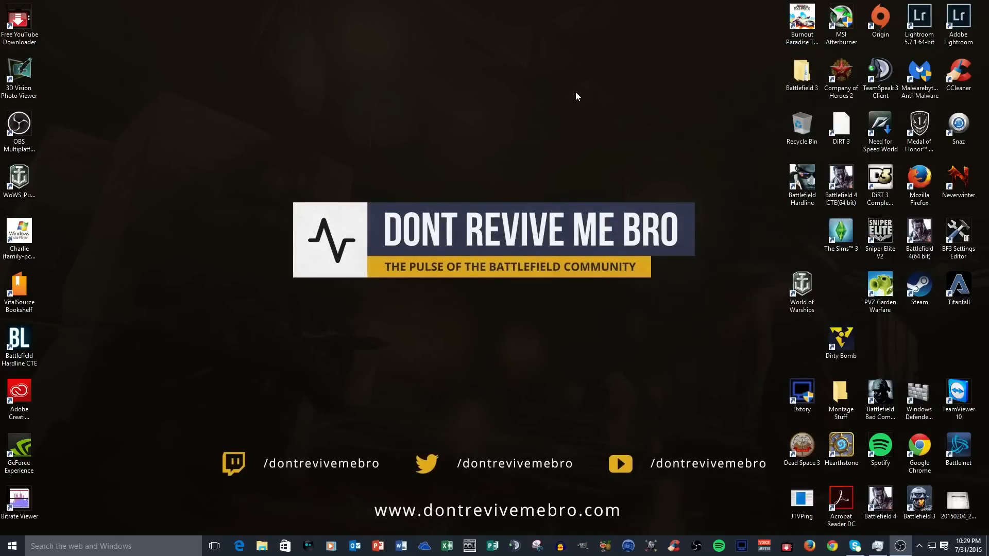
pyautogui.moveTo(375, 110)
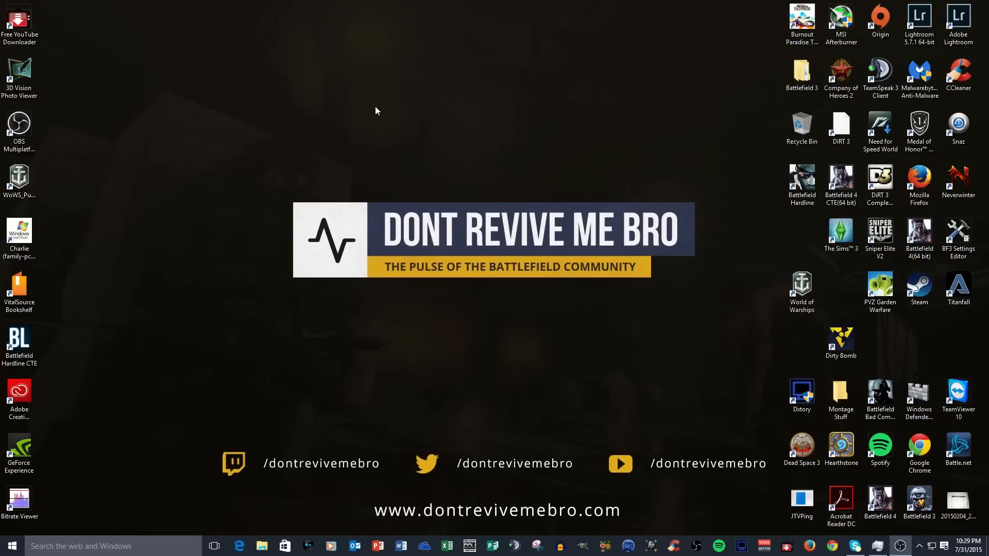
pyautogui.moveTo(372, 117)
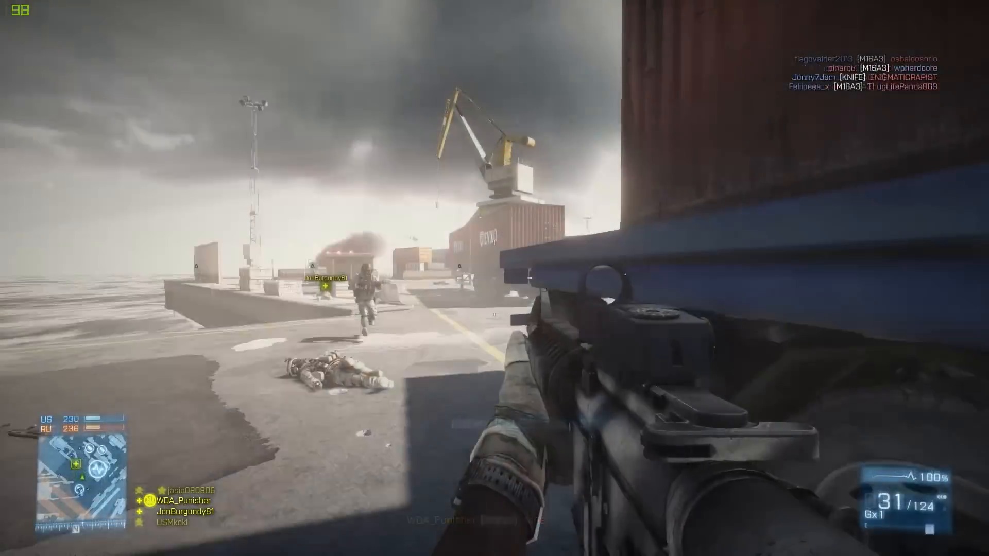
# Play back the Game DVR recording of the Battlefield 3 harbour map match.
pyautogui.click(493, 278)
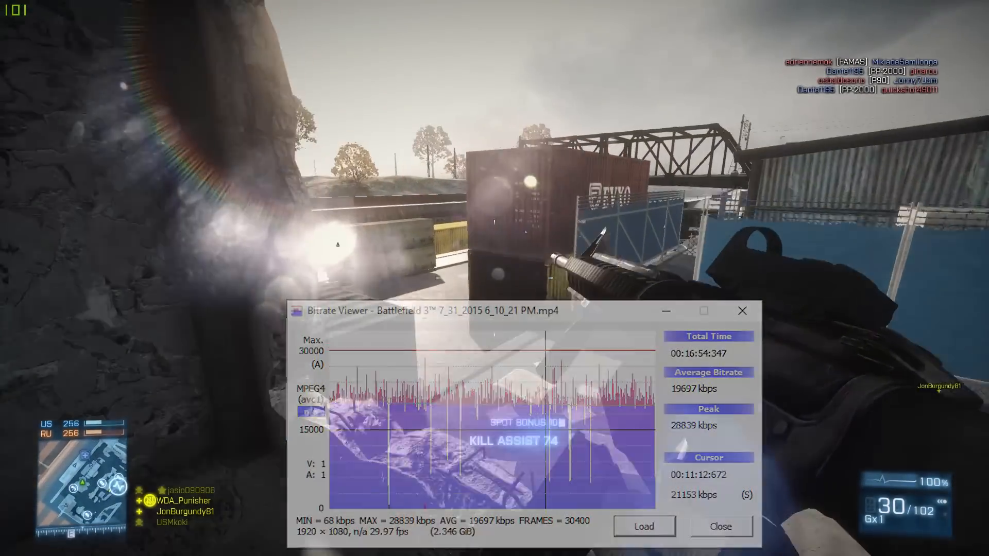
# Dismiss the Bitrate Viewer analysis showing 19697 kbps average and 28839 kbps peak.
pyautogui.click(720, 527)
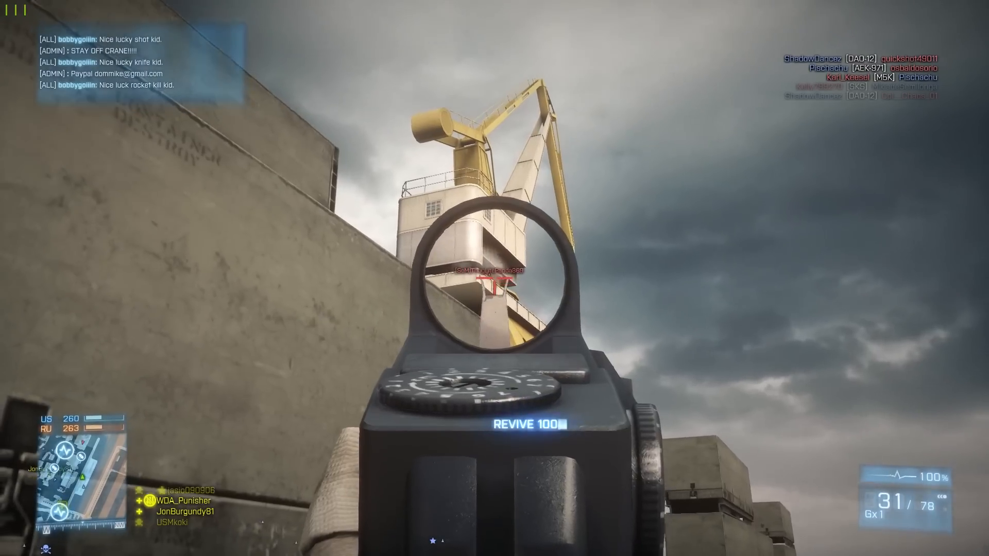
# Deploy back into the match as Assault at a random spawn point.
pyautogui.click(494, 278)
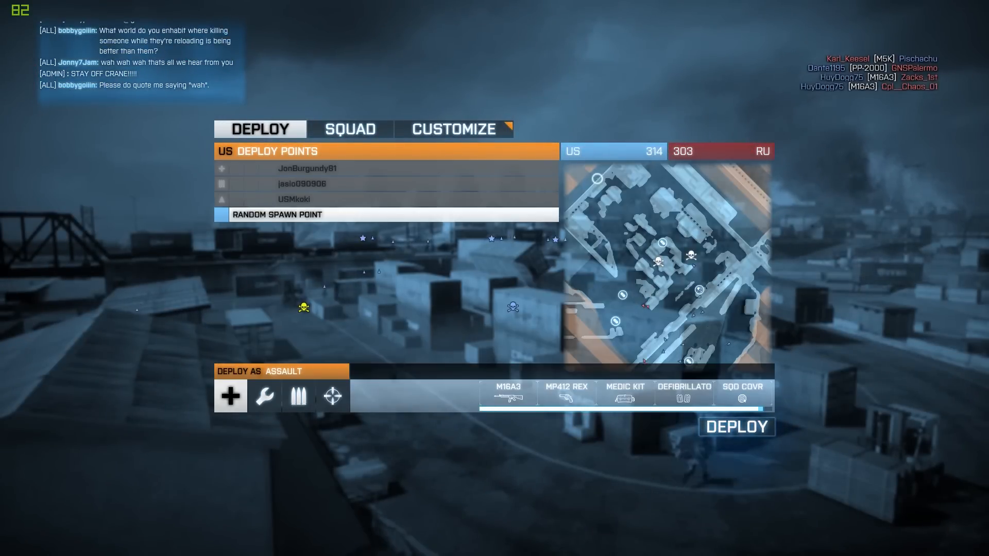
pyautogui.click(736, 426)
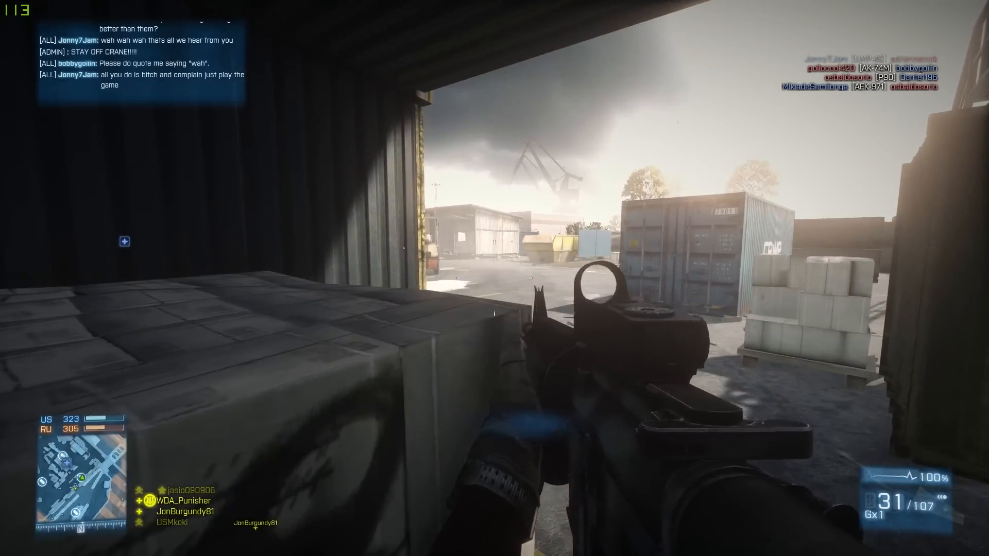
pyautogui.moveTo(494, 278)
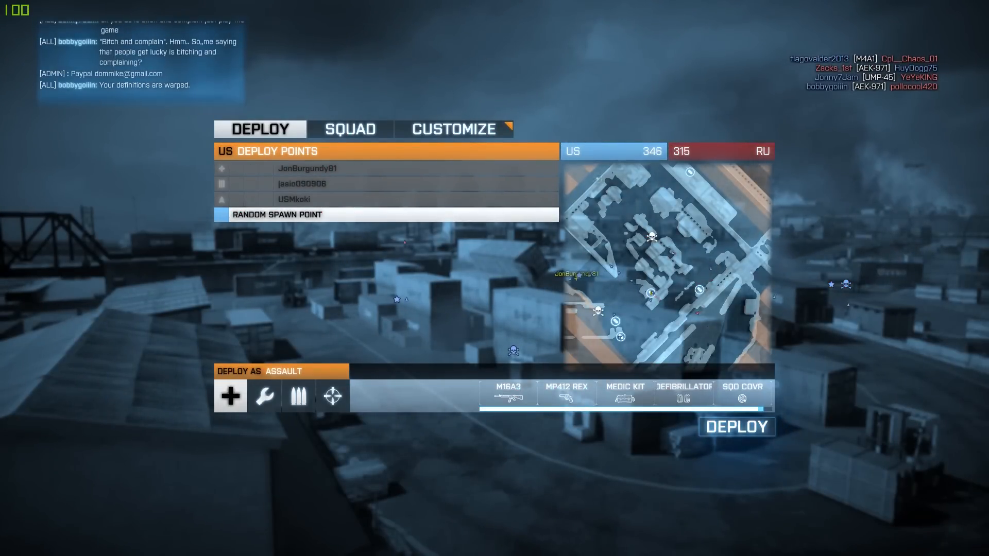
pyautogui.click(735, 426)
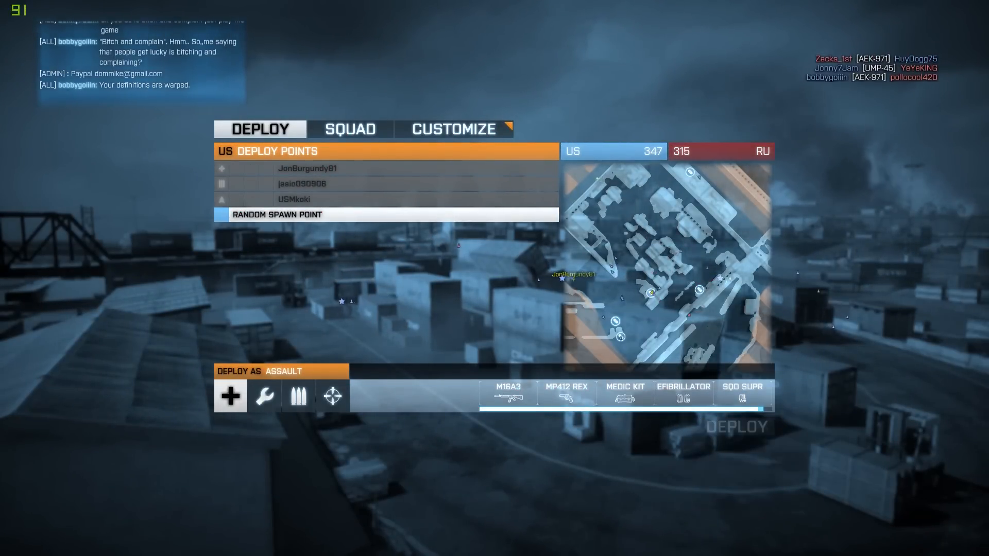